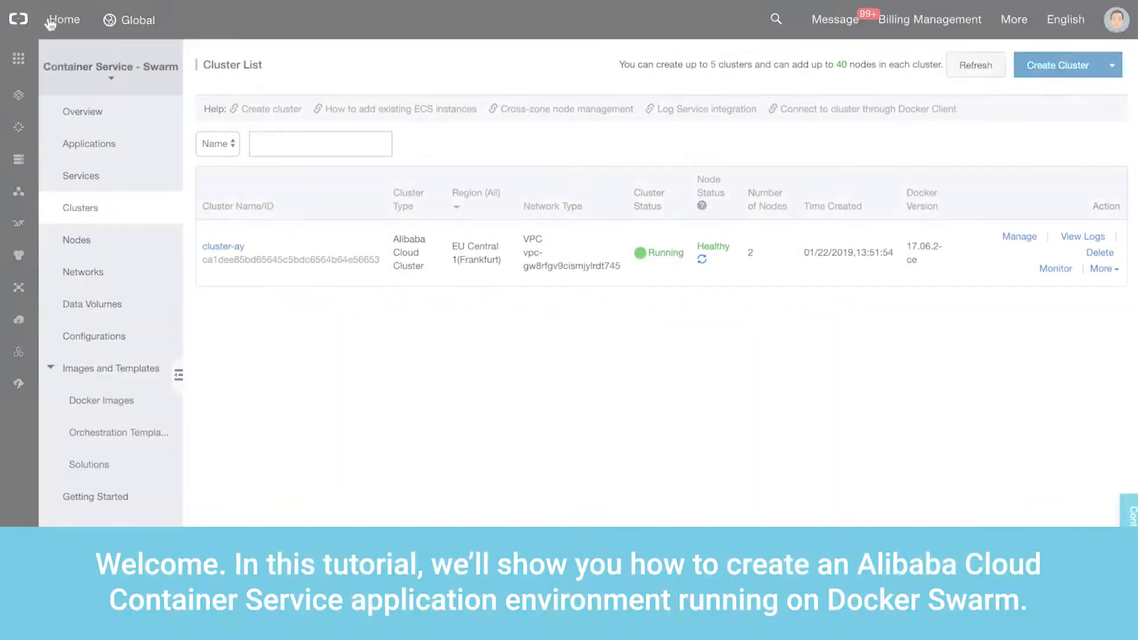
Go from Products to Container Service - Swarm and open the Applications list for cluster-ay
{"action": "left_click", "coordinate": [19, 58]}
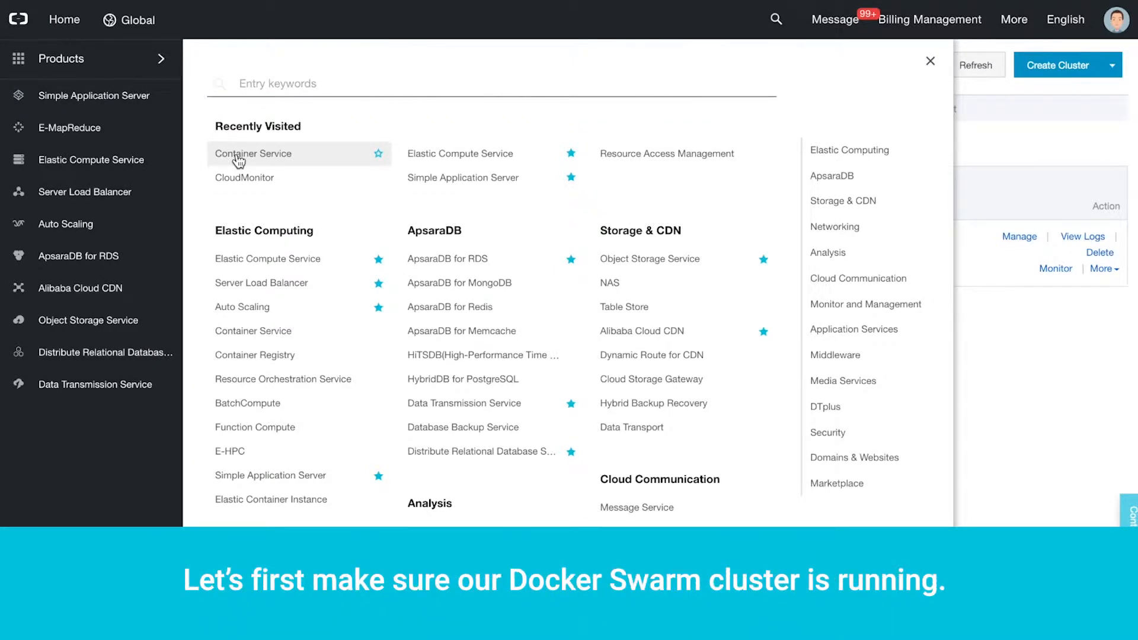
{"action": "left_click", "coordinate": [253, 153]}
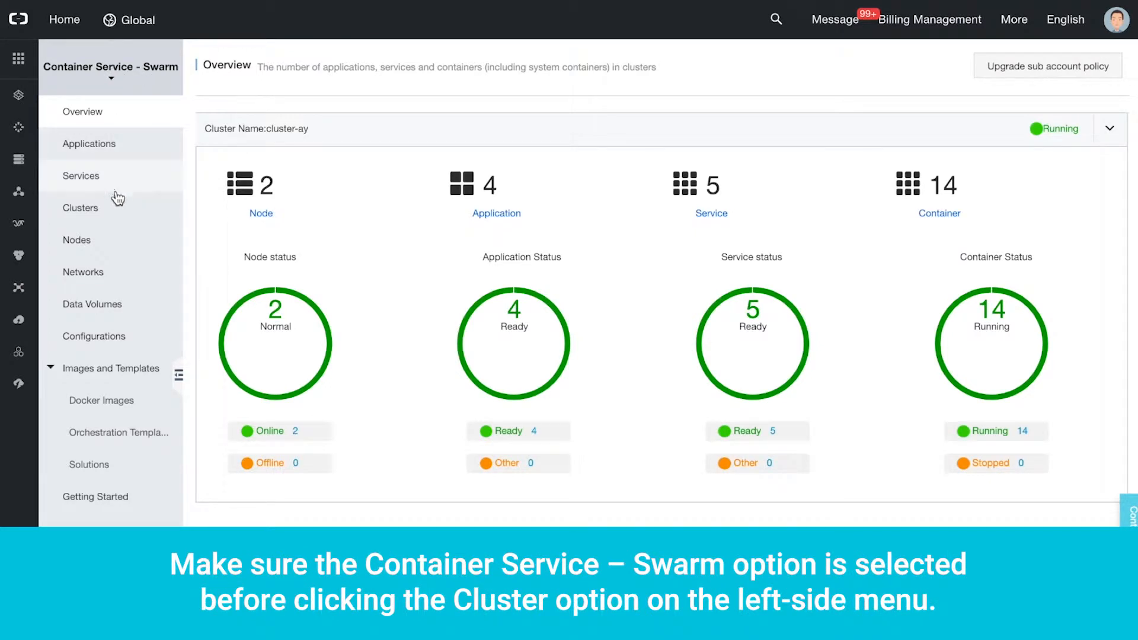
{"action": "left_click", "coordinate": [81, 207]}
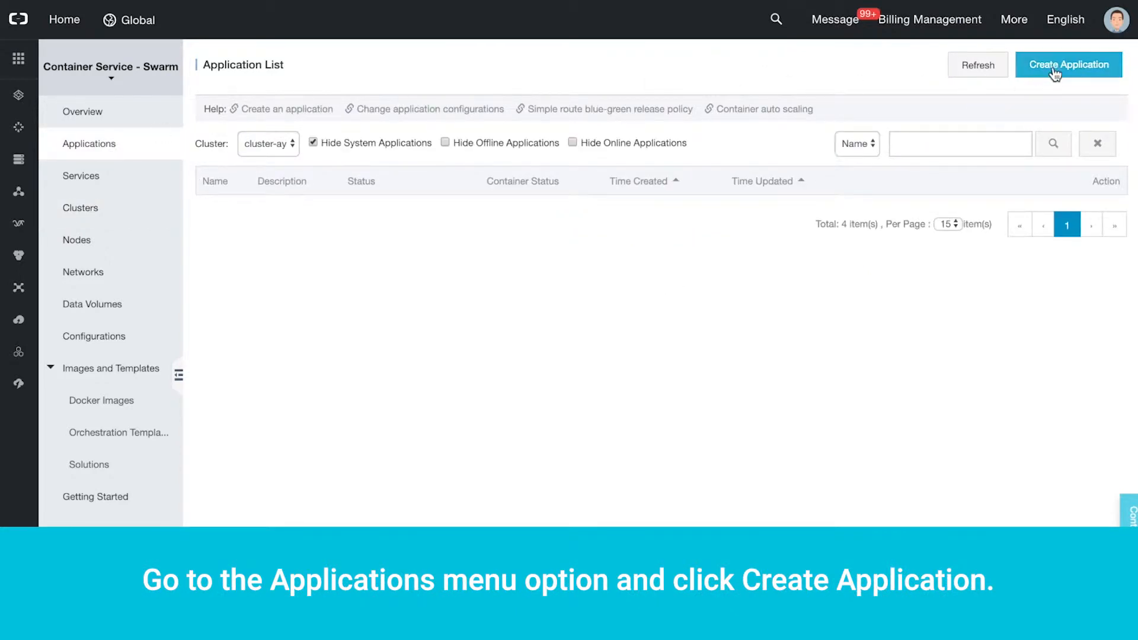
Start a new application named nginx-1, described 'nxing webserver', with Pull Docker Image enabled
{"action": "left_click", "coordinate": [1068, 64]}
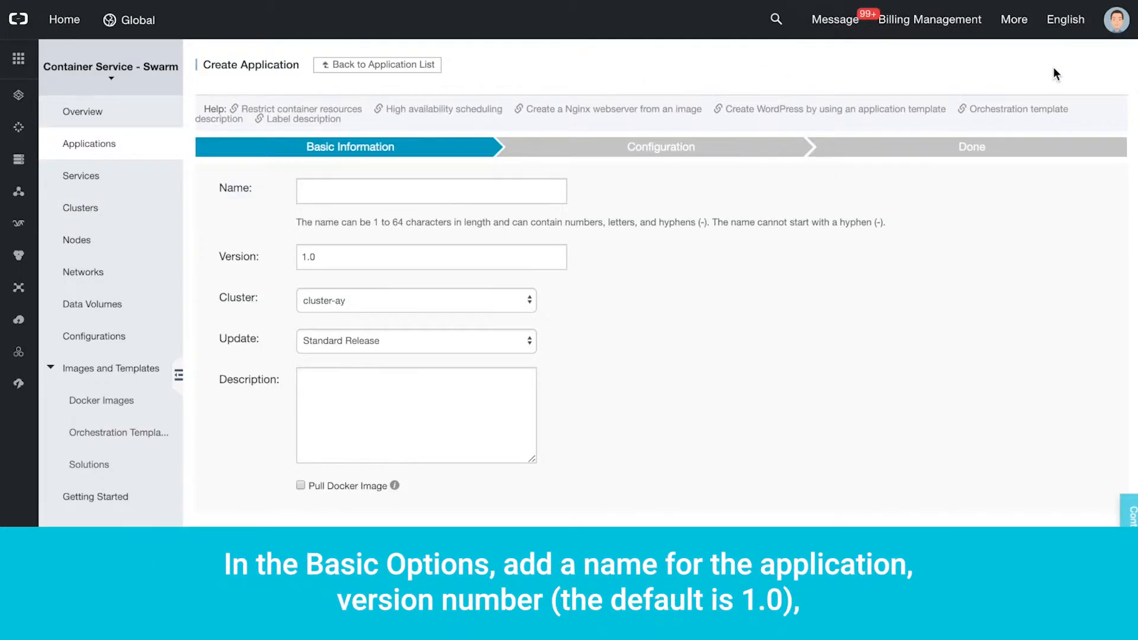
{"action": "type", "text": "nginx-1"}
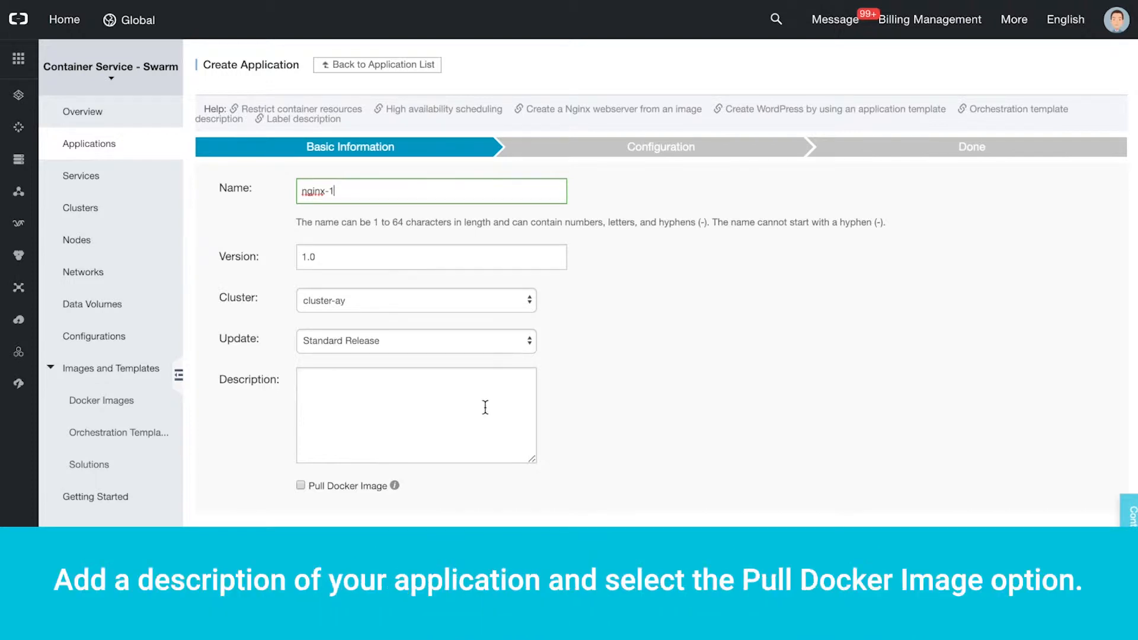
{"action": "type", "text": "nxing webserver"}
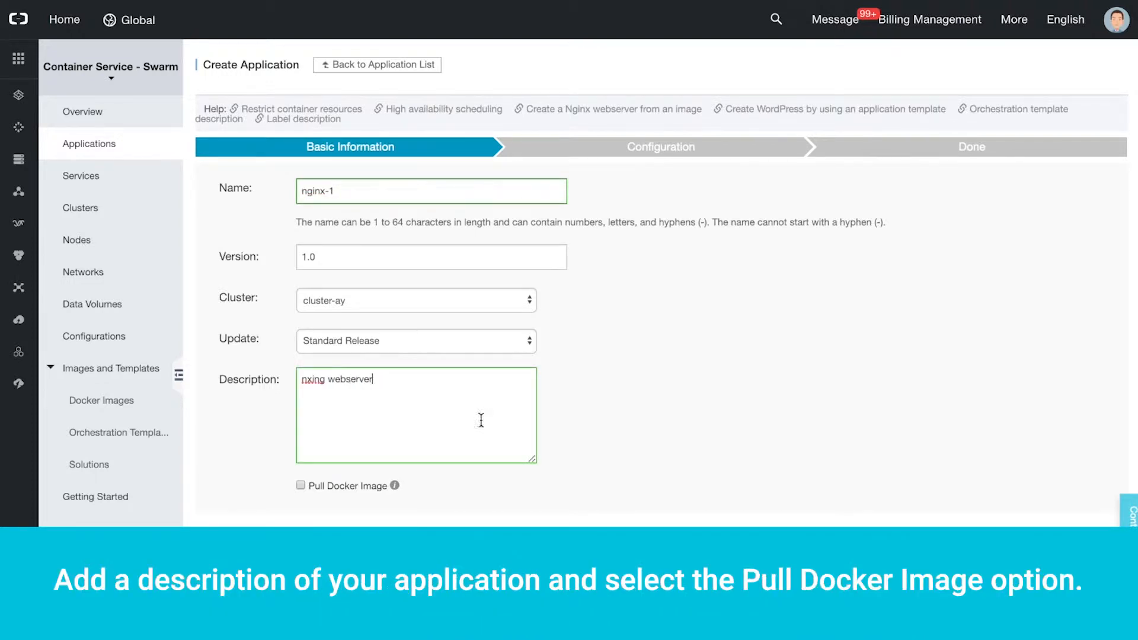
{"action": "left_click", "coordinate": [300, 485]}
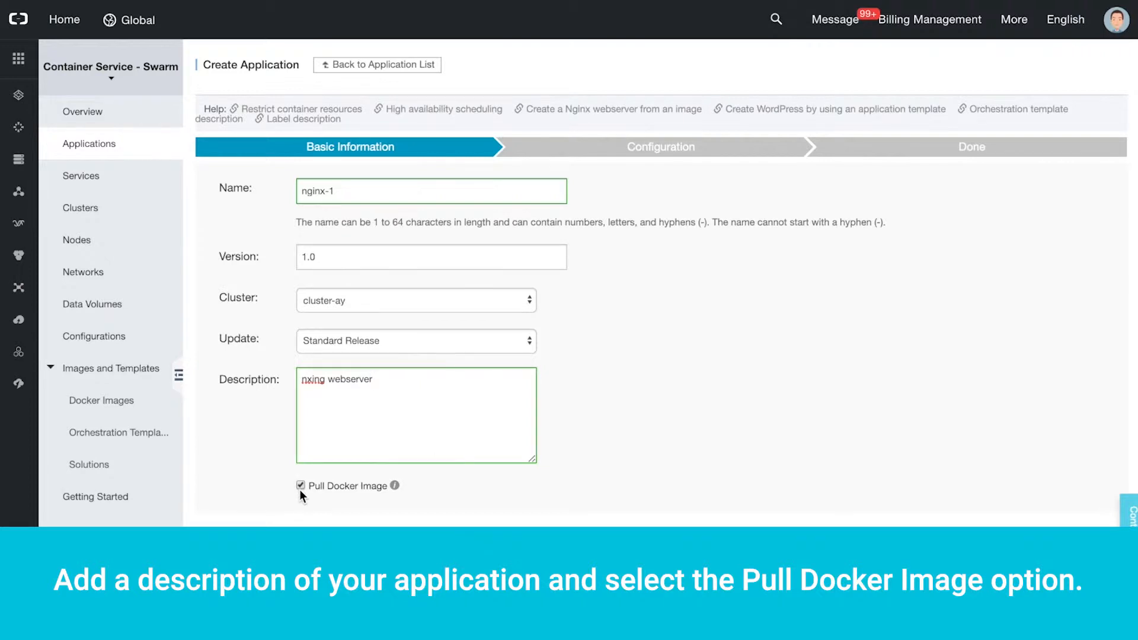
{"action": "scroll", "scroll_direction": "down", "scroll_amount": 3}
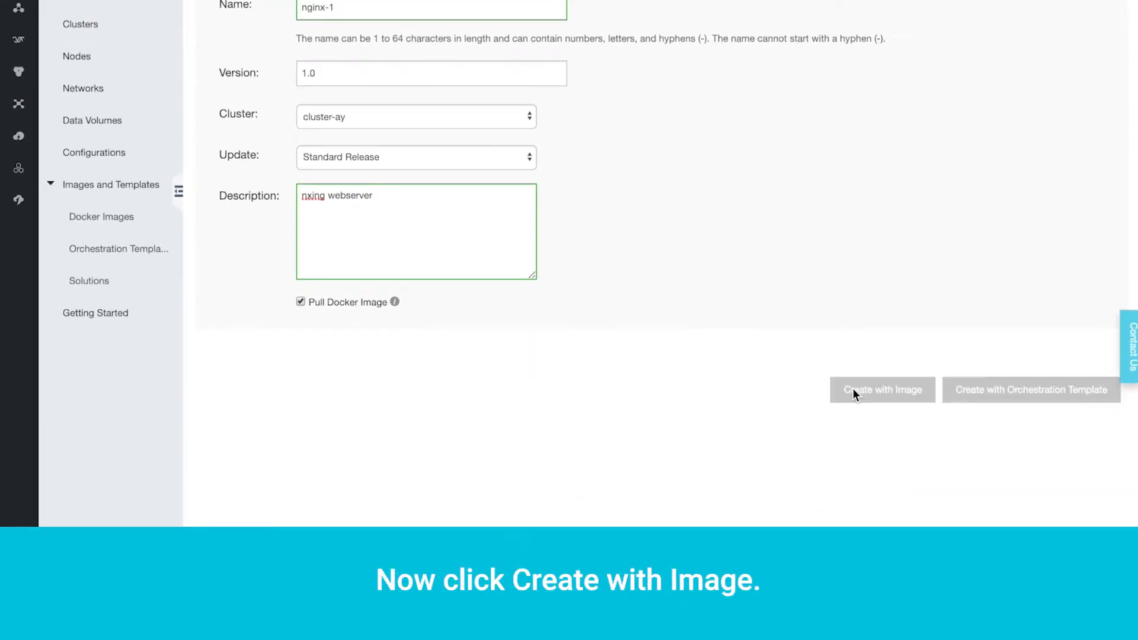
Choose the nginx image and submit the nginx-1 application for creation
{"action": "left_click", "coordinate": [882, 390]}
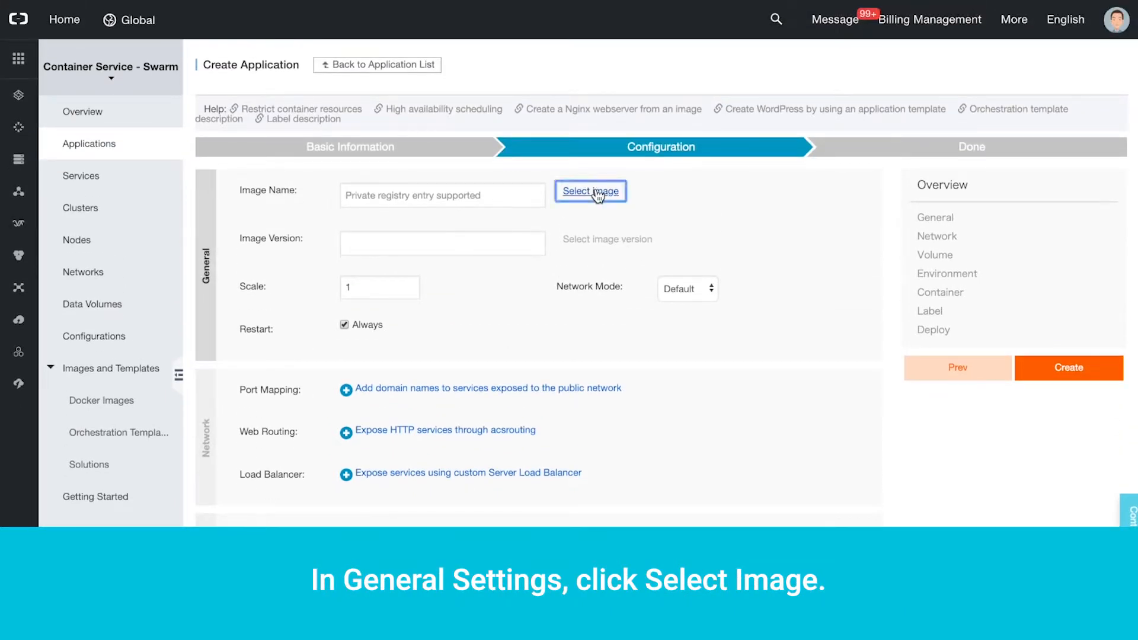
{"action": "left_click", "coordinate": [590, 190]}
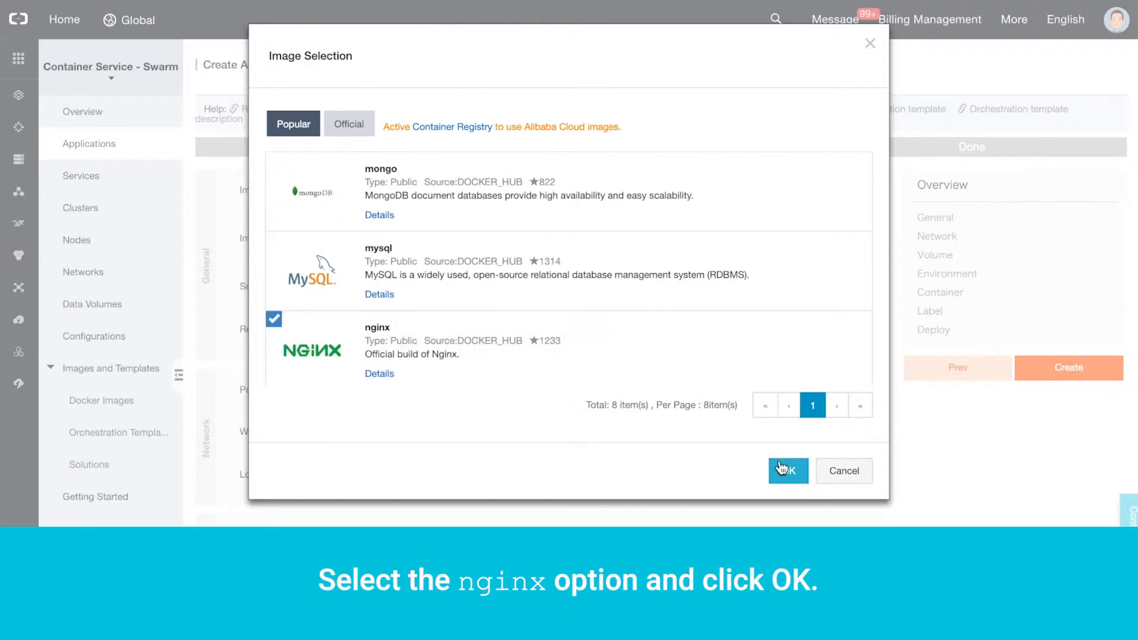
{"action": "left_click", "coordinate": [787, 471]}
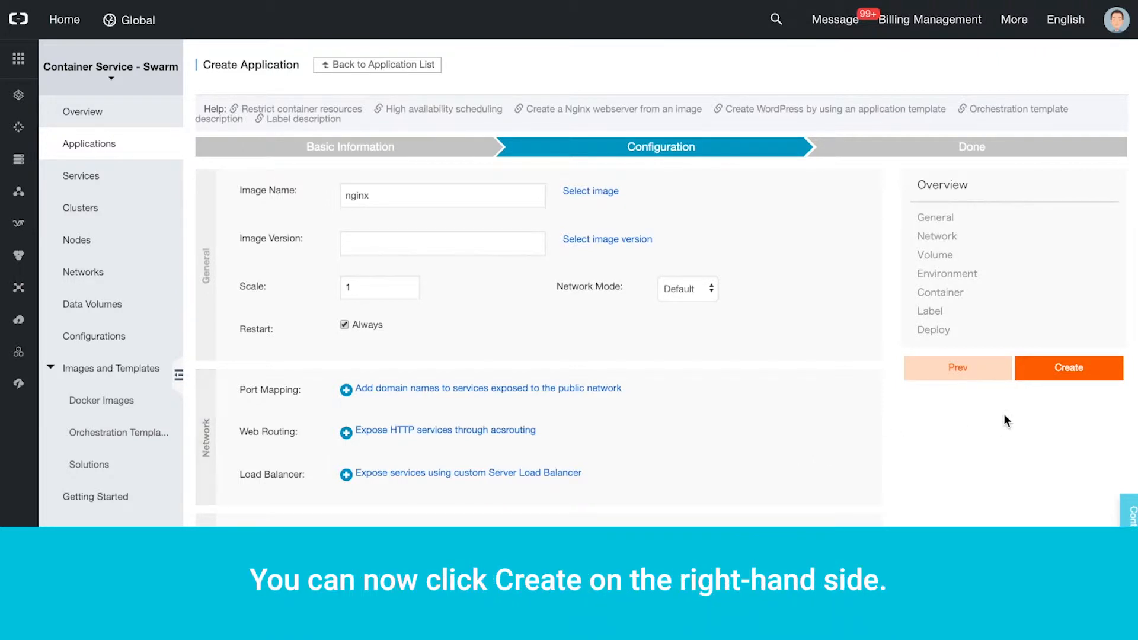
{"action": "left_click", "coordinate": [1067, 368]}
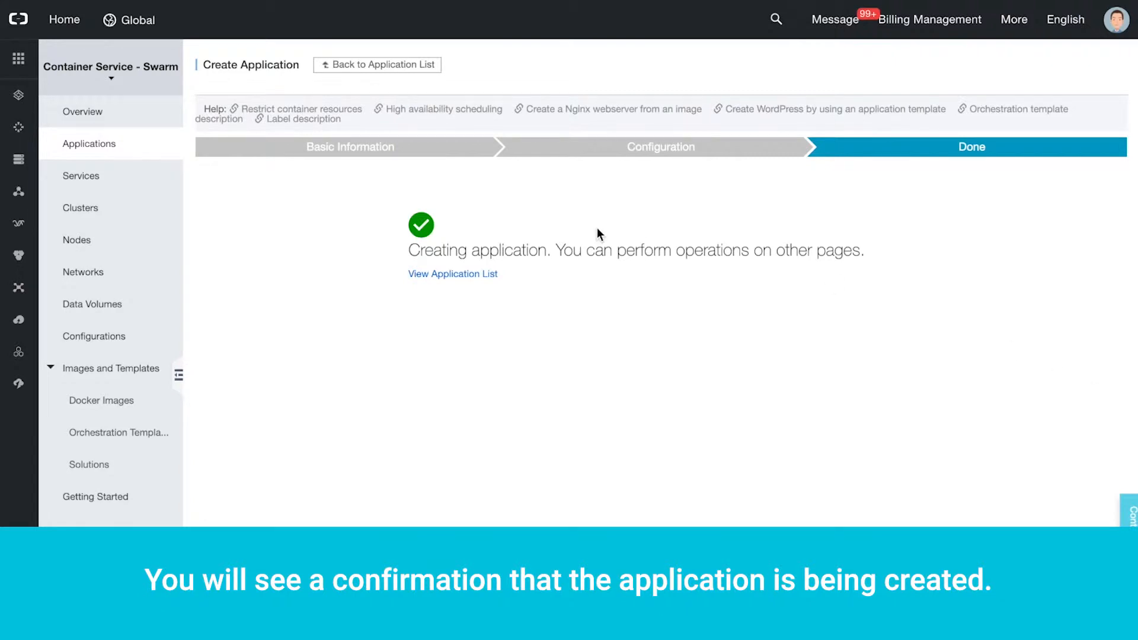
Open nginx-1 from the application list and bring up its service's Update form
{"action": "left_click", "coordinate": [90, 143]}
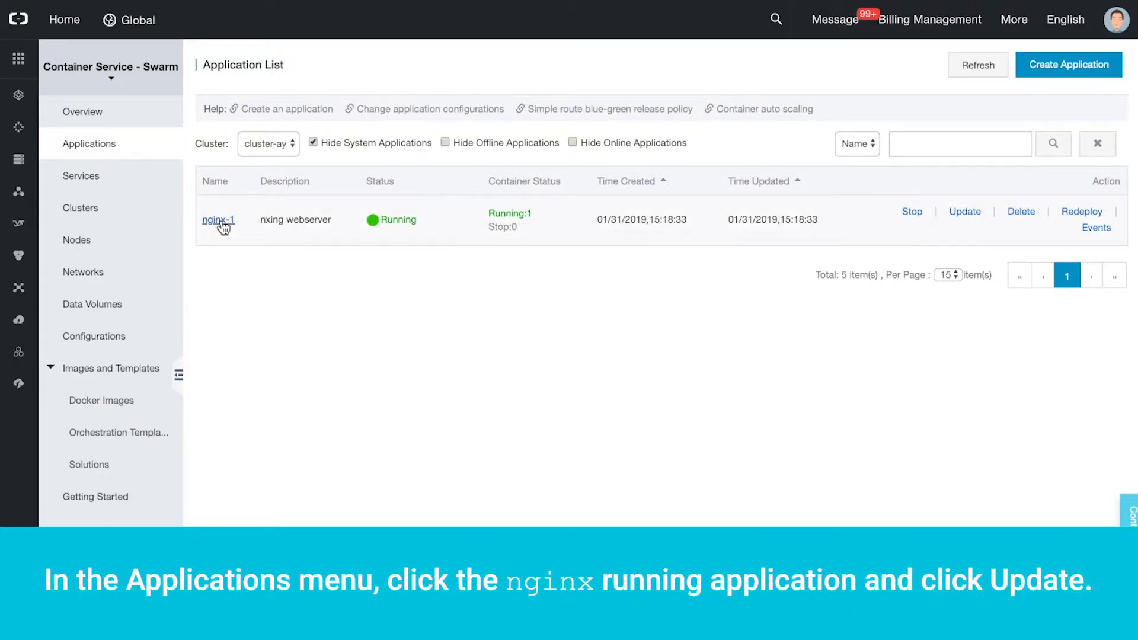
{"action": "left_click", "coordinate": [218, 220]}
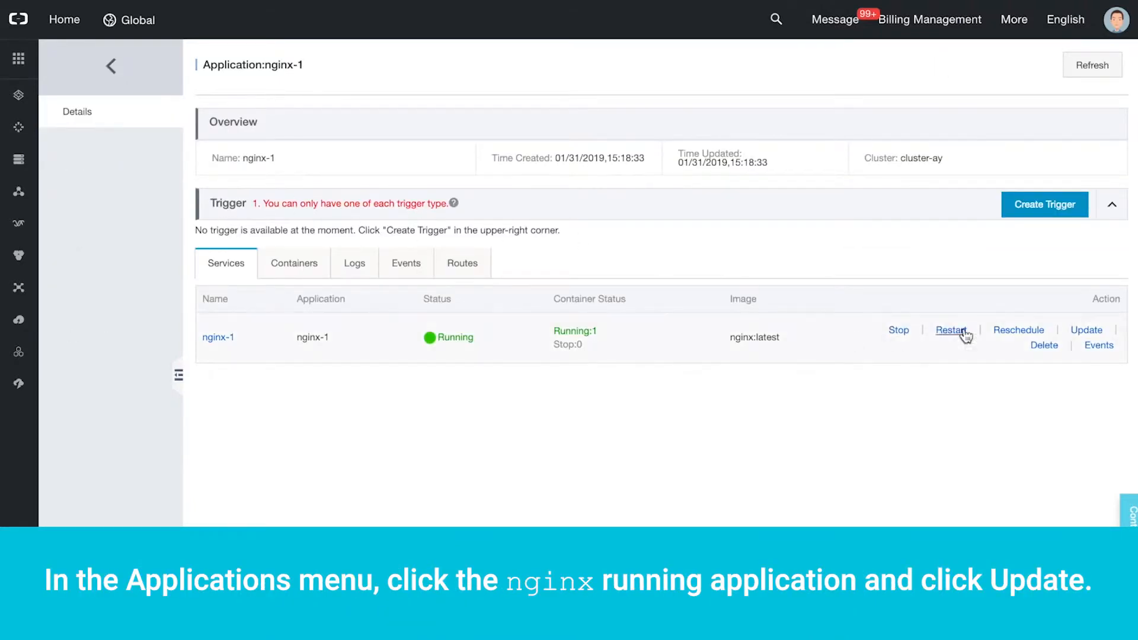
{"action": "left_click", "coordinate": [1086, 330]}
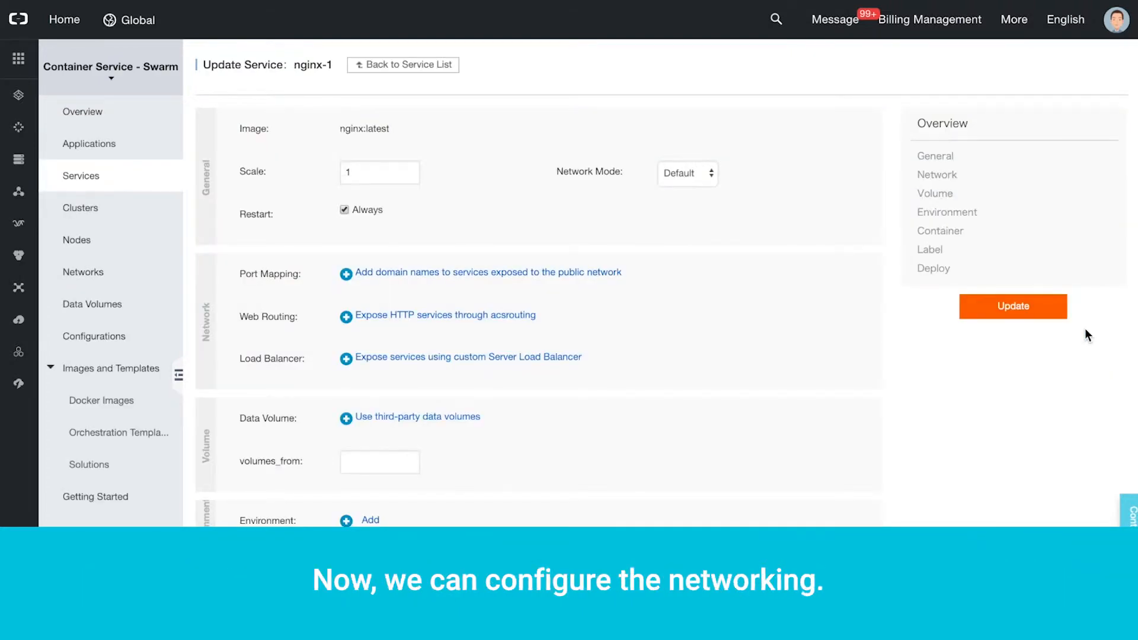
{"action": "mouse_move", "coordinate": [841, 413]}
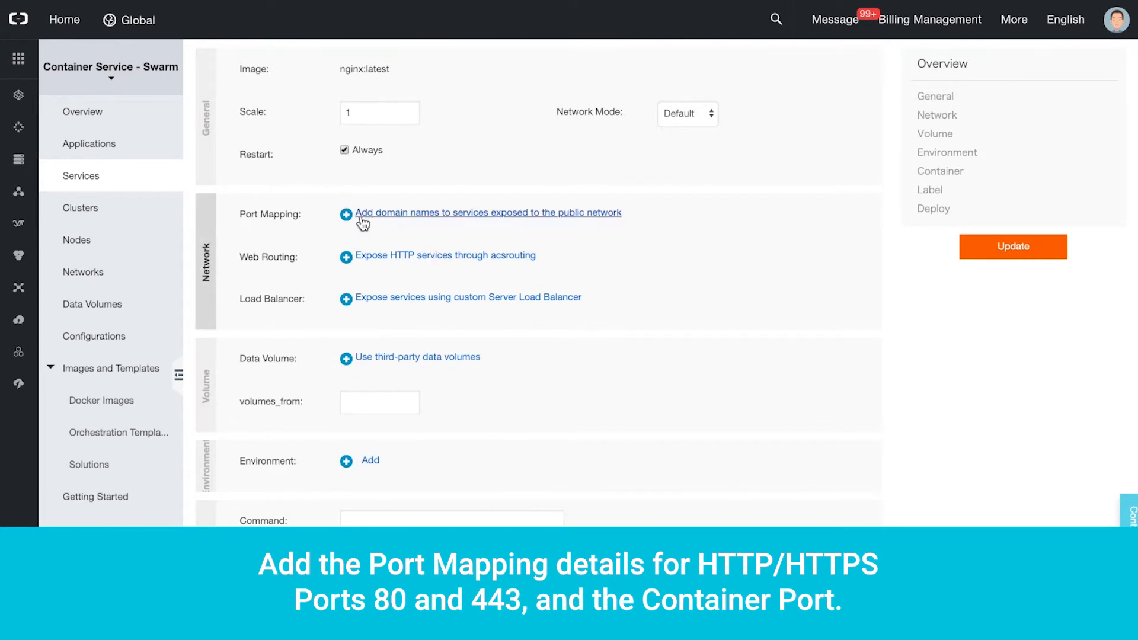
Map ports 8080→80 and 8081→443, route container port 80 to domain nginx, and update
{"action": "left_click", "coordinate": [346, 213]}
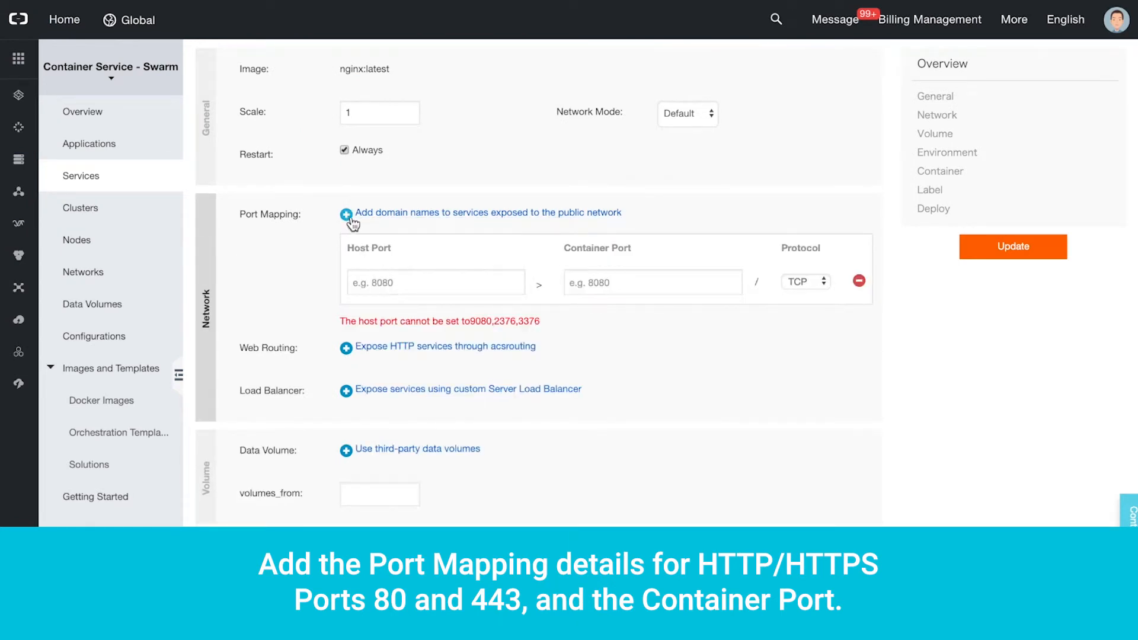
{"action": "type", "text": "8080"}
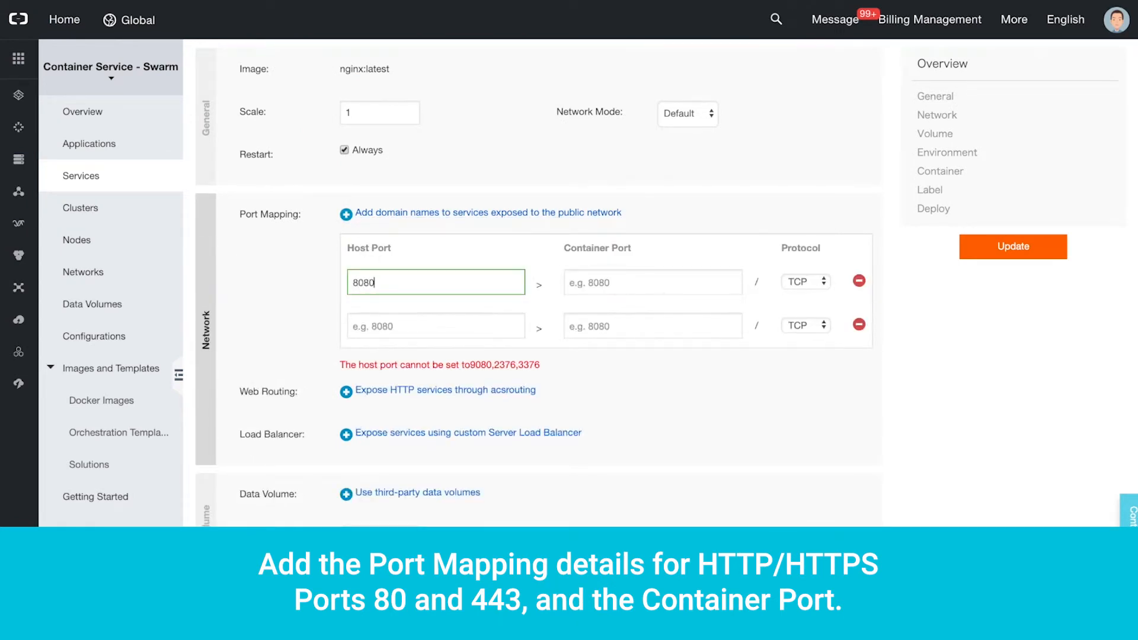
{"action": "type", "text": "80"}
{"action": "left_click", "coordinate": [652, 326]}
{"action": "type", "text": "443"}
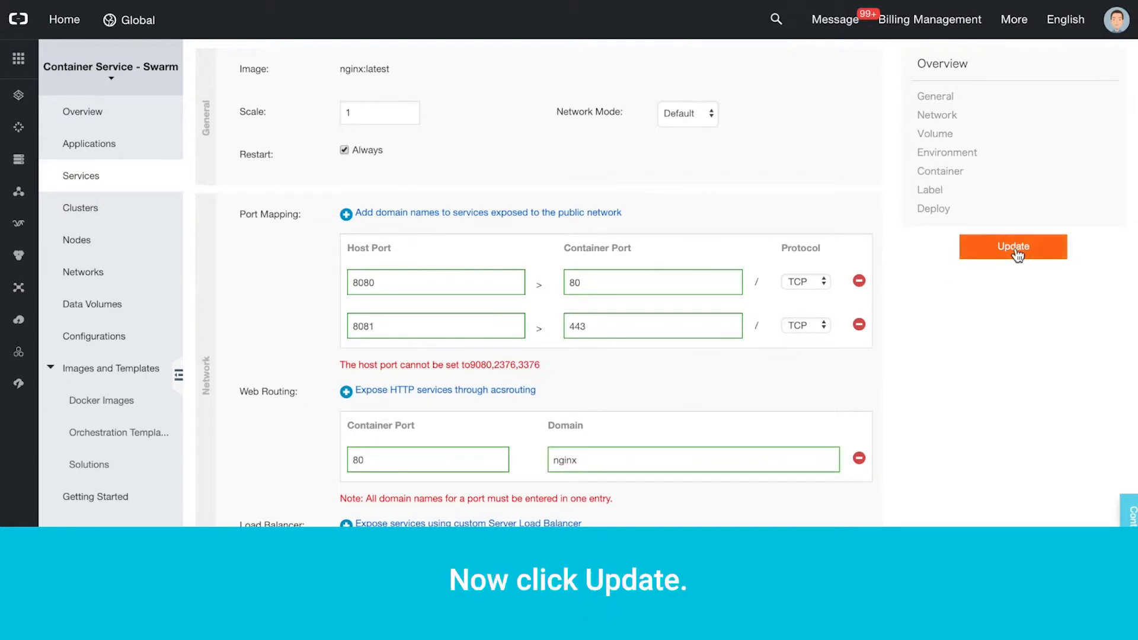
{"action": "left_click", "coordinate": [1012, 247]}
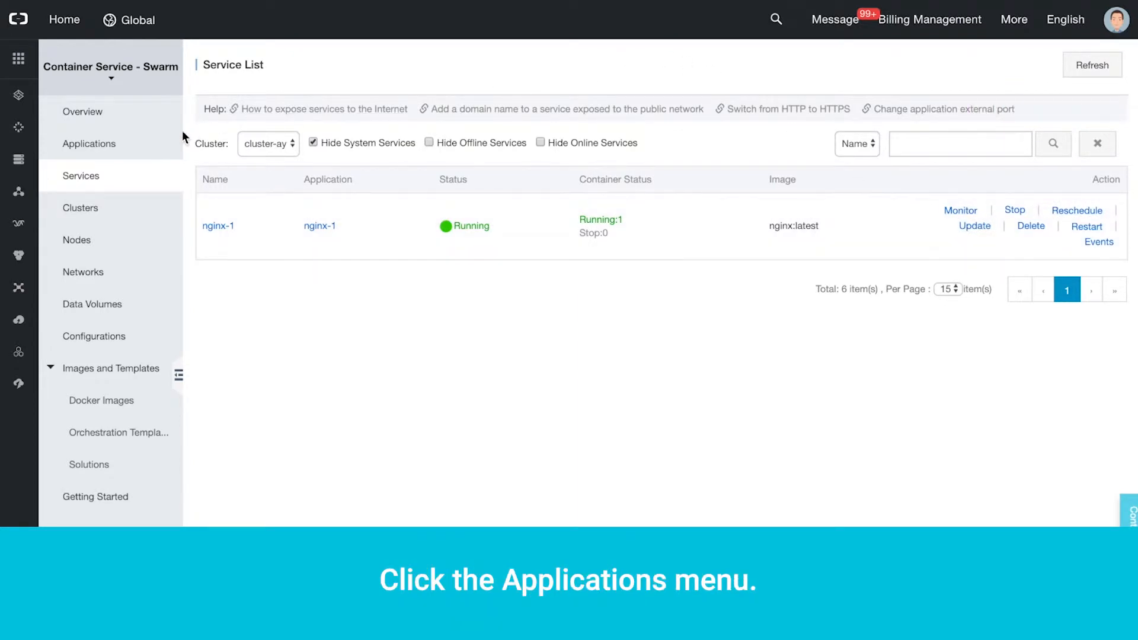
Reopen nginx-1 and inspect its containers and the container's monitoring metrics
{"action": "left_click", "coordinate": [90, 142]}
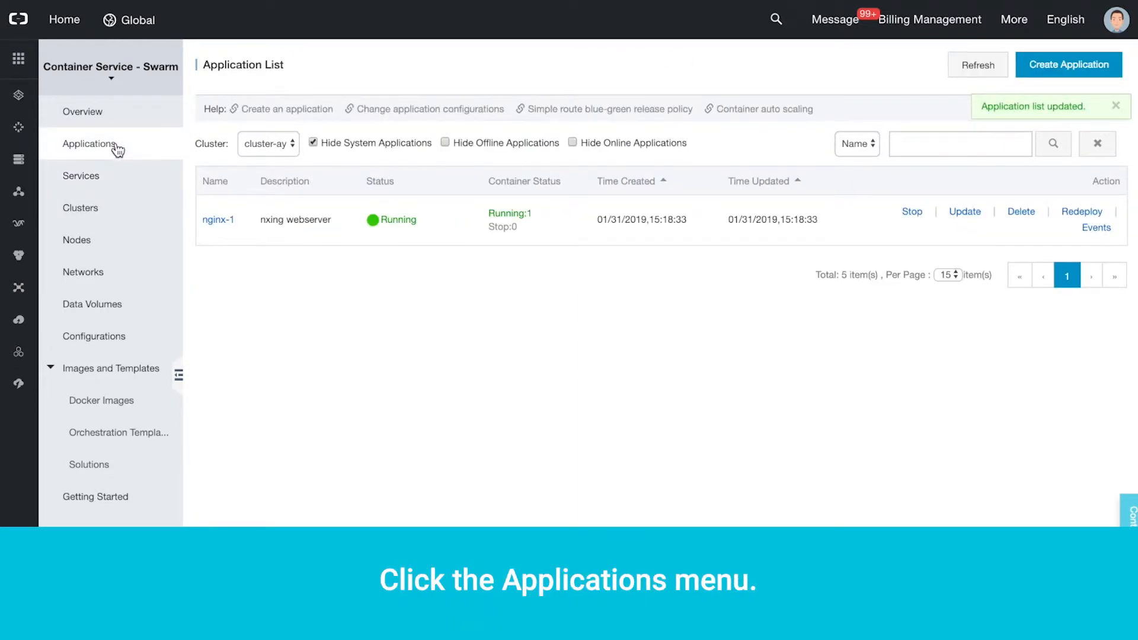
{"action": "left_click", "coordinate": [219, 220]}
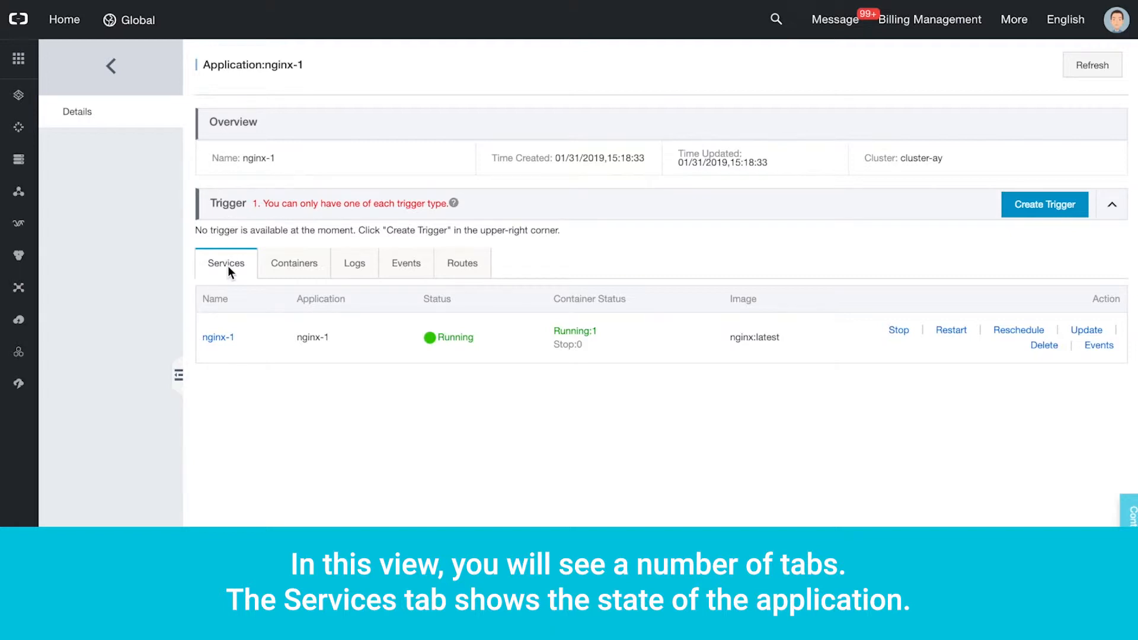
{"action": "mouse_move", "coordinate": [294, 263]}
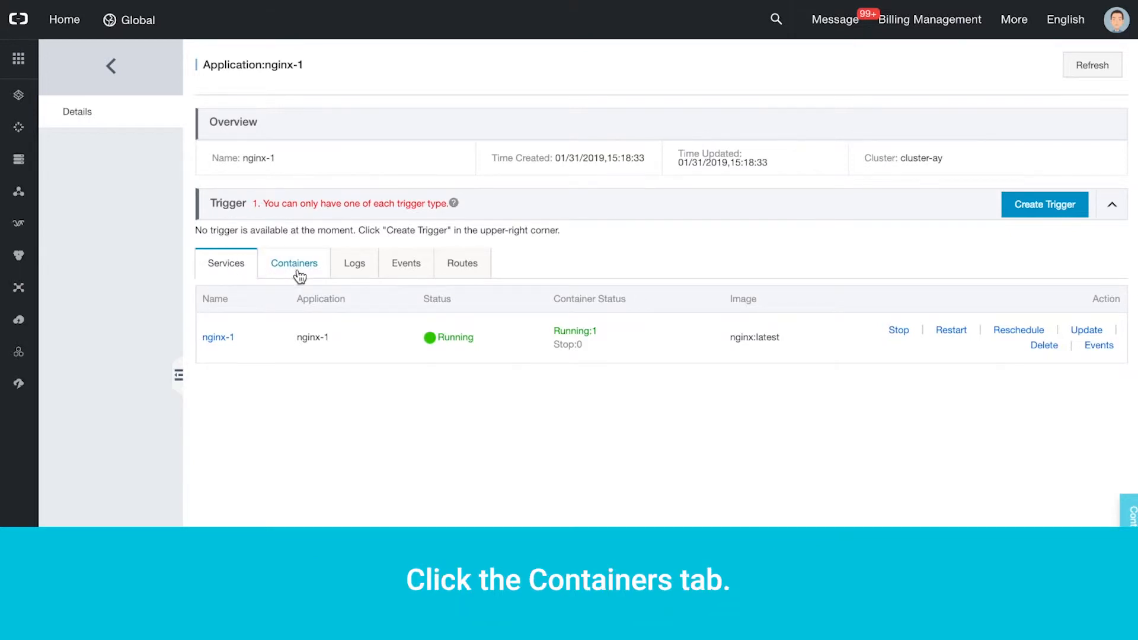
{"action": "left_click", "coordinate": [294, 262]}
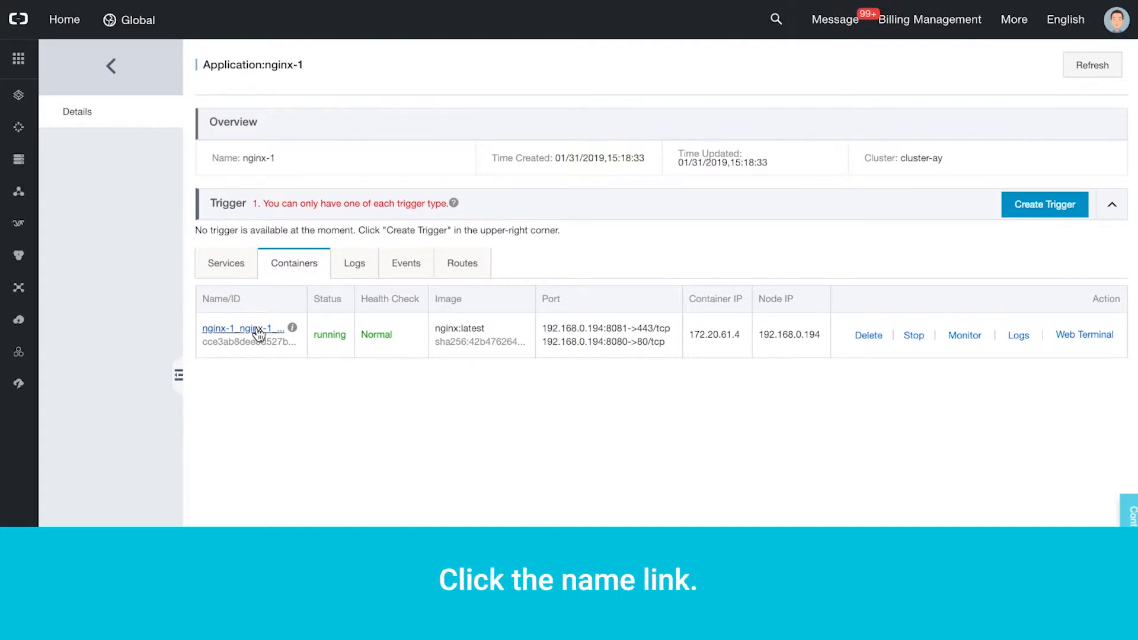
{"action": "left_click", "coordinate": [243, 328]}
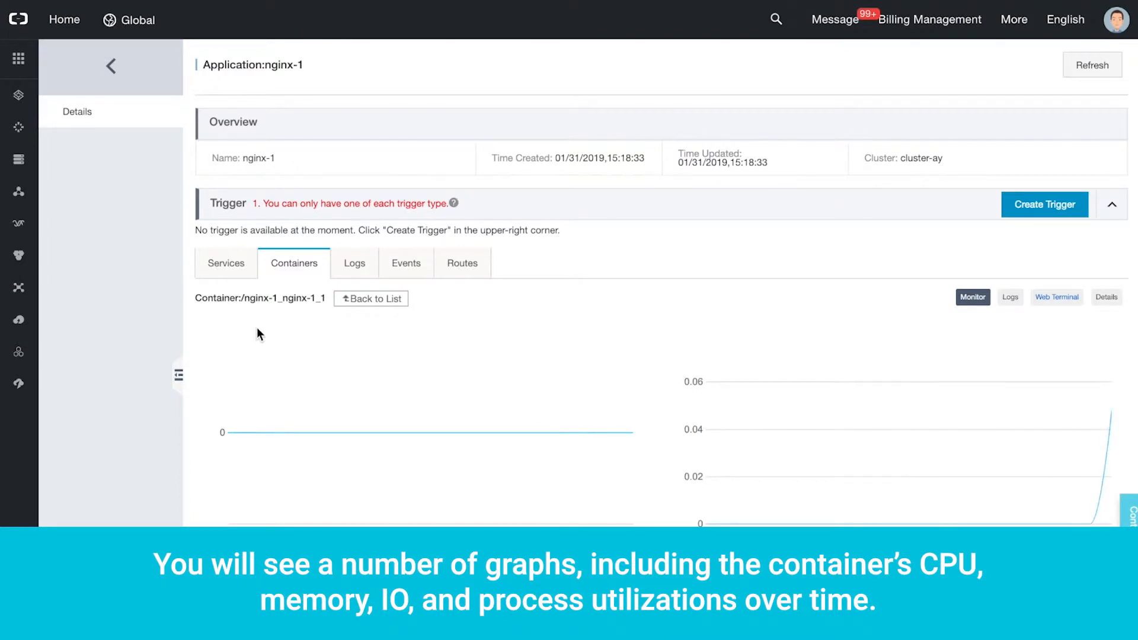
{"action": "scroll", "scroll_direction": "down", "scroll_amount": 3}
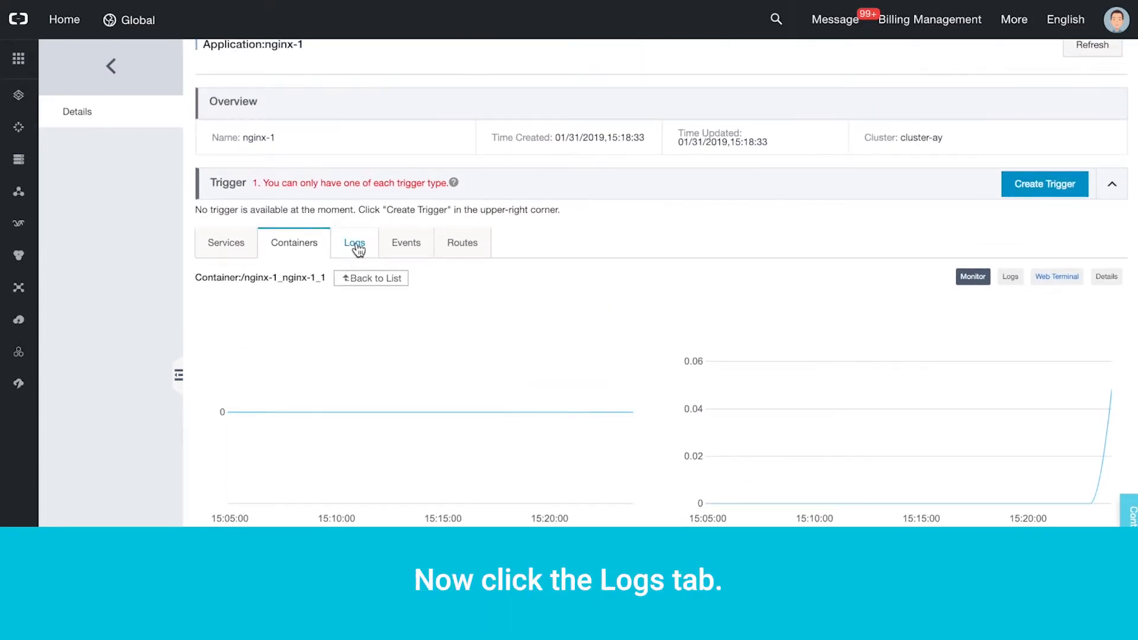
Review nginx-1's logs and events, then open its nginx route address
{"action": "left_click", "coordinate": [355, 243]}
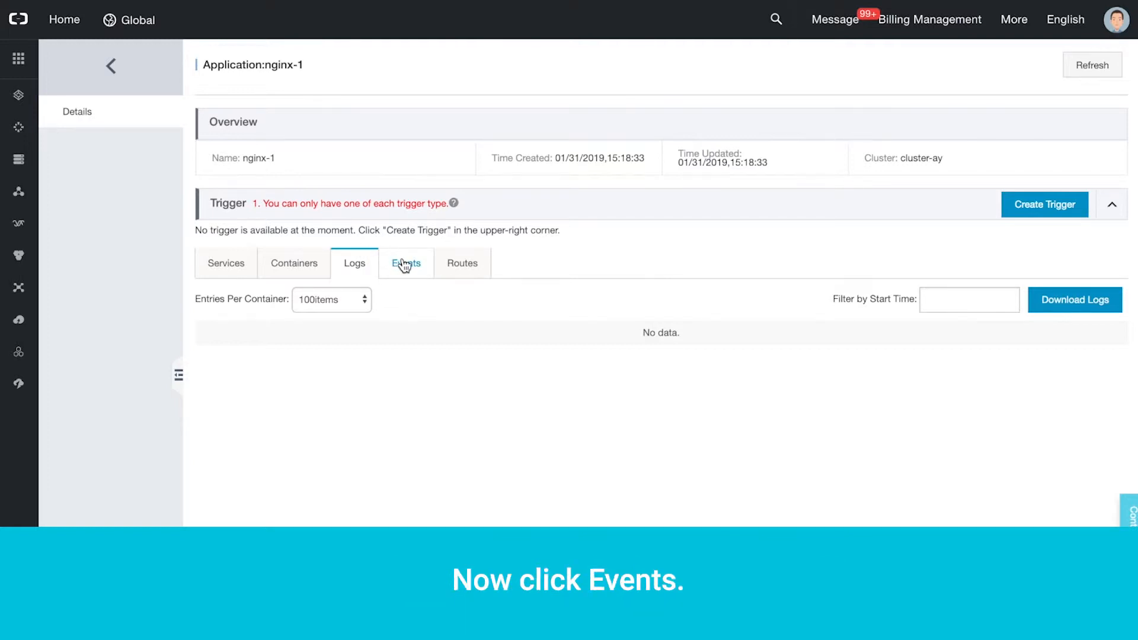
{"action": "left_click", "coordinate": [405, 263]}
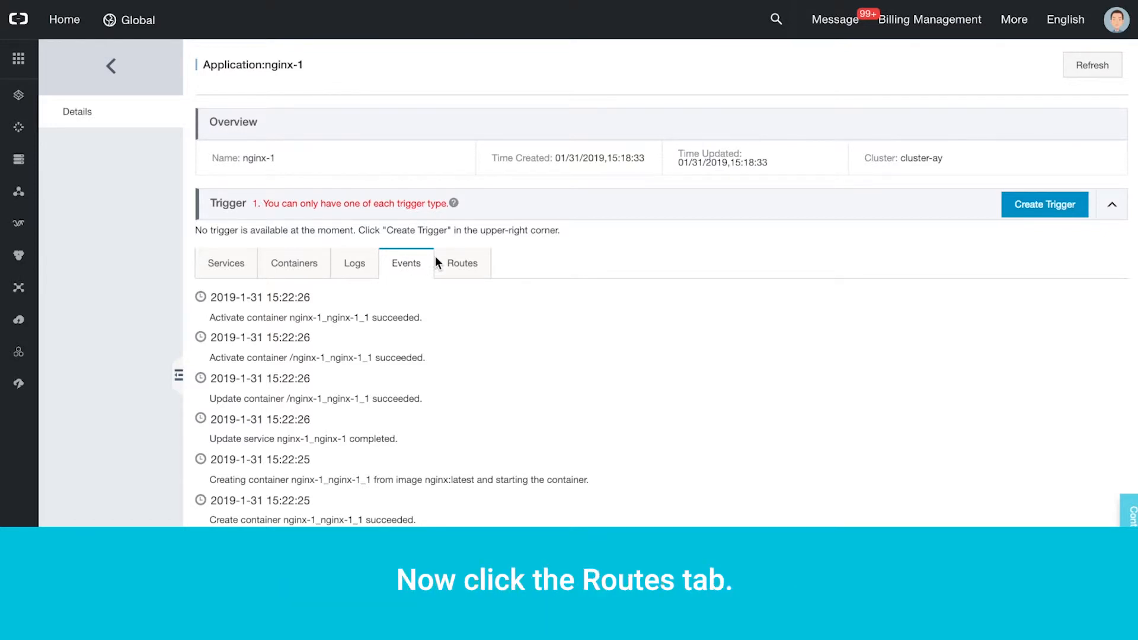
{"action": "left_click", "coordinate": [462, 263]}
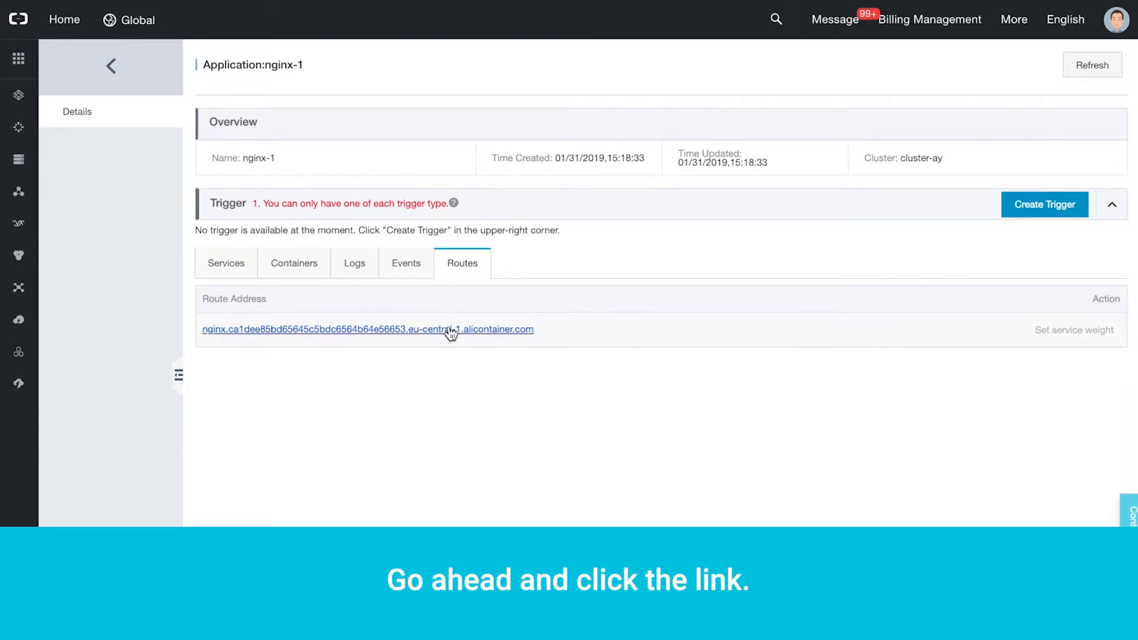
{"action": "left_click", "coordinate": [367, 329]}
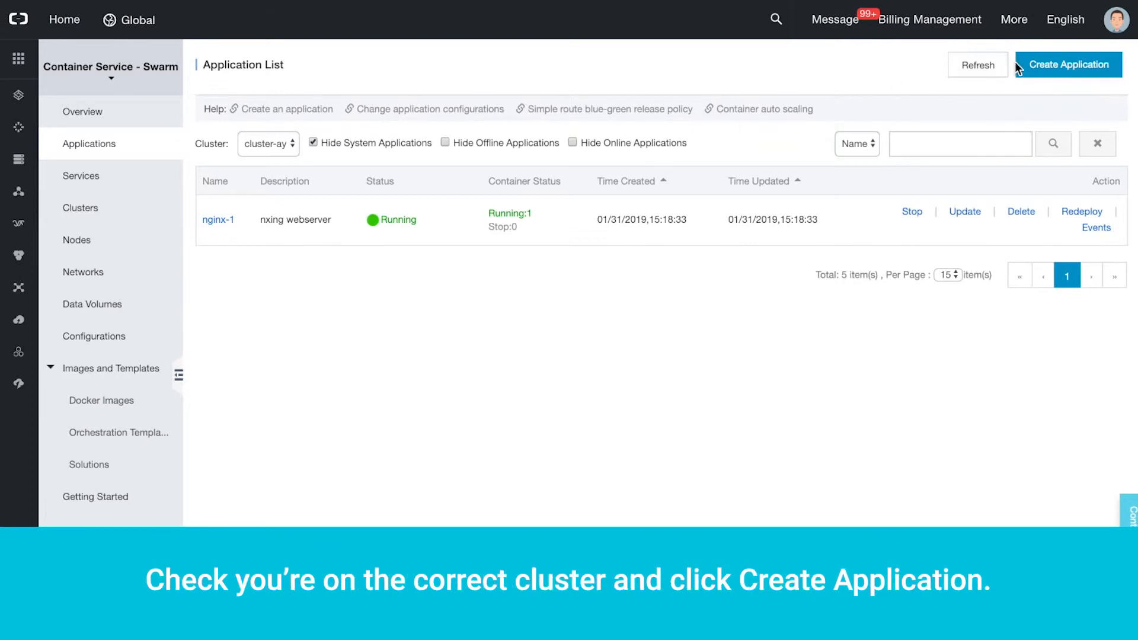
Create application 'wordpress', described 'wordpress website with orchestration template', choosing orchestration template setup
{"action": "left_click", "coordinate": [1067, 65]}
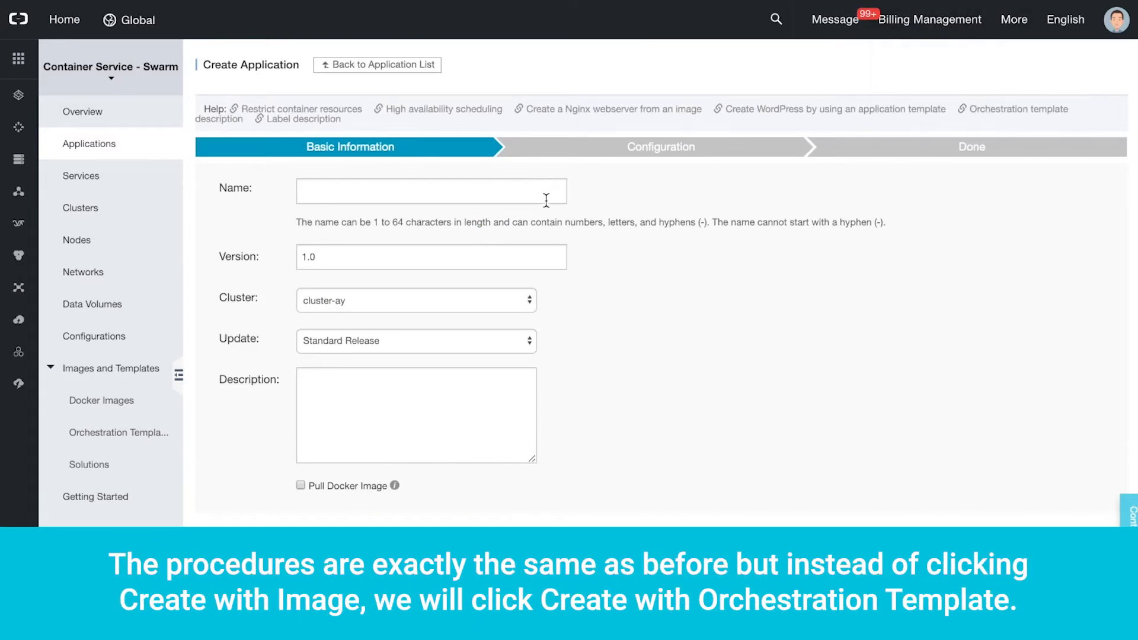
{"action": "type", "text": "wordpress"}
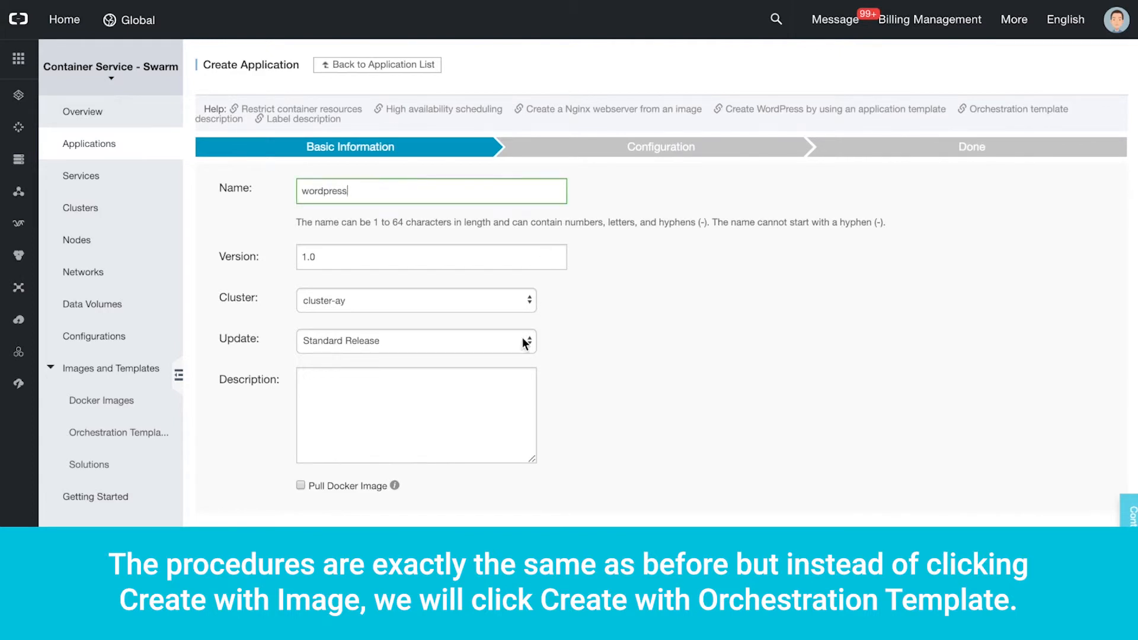
{"action": "type", "text": "wordpress website wit"}
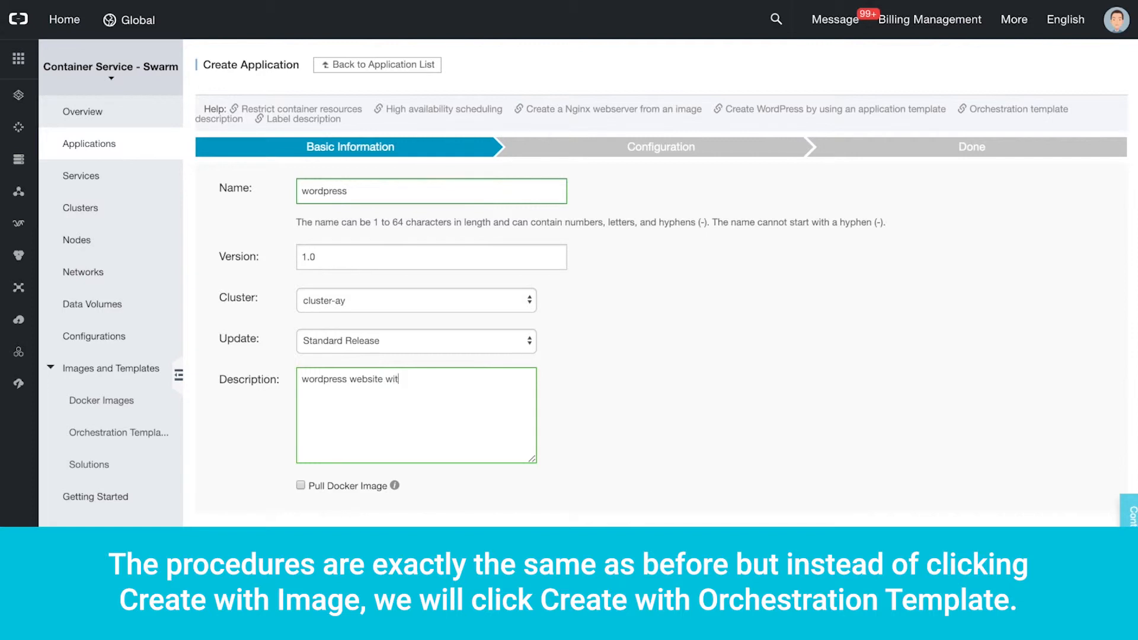
{"action": "type", "text": "h orchestration template"}
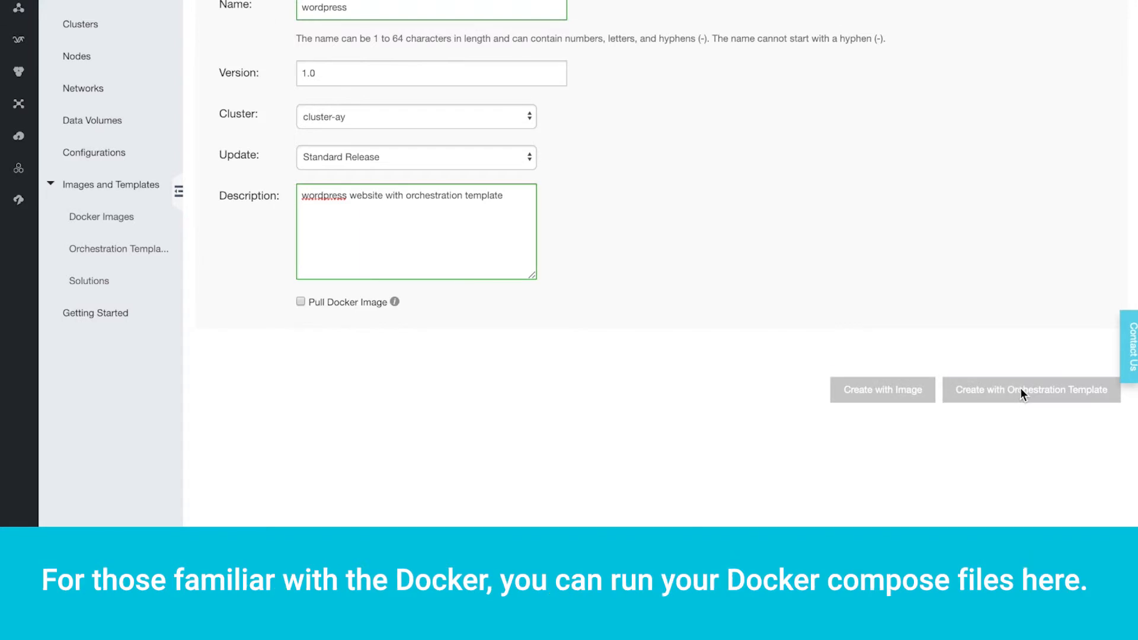
{"action": "left_click", "coordinate": [1030, 390]}
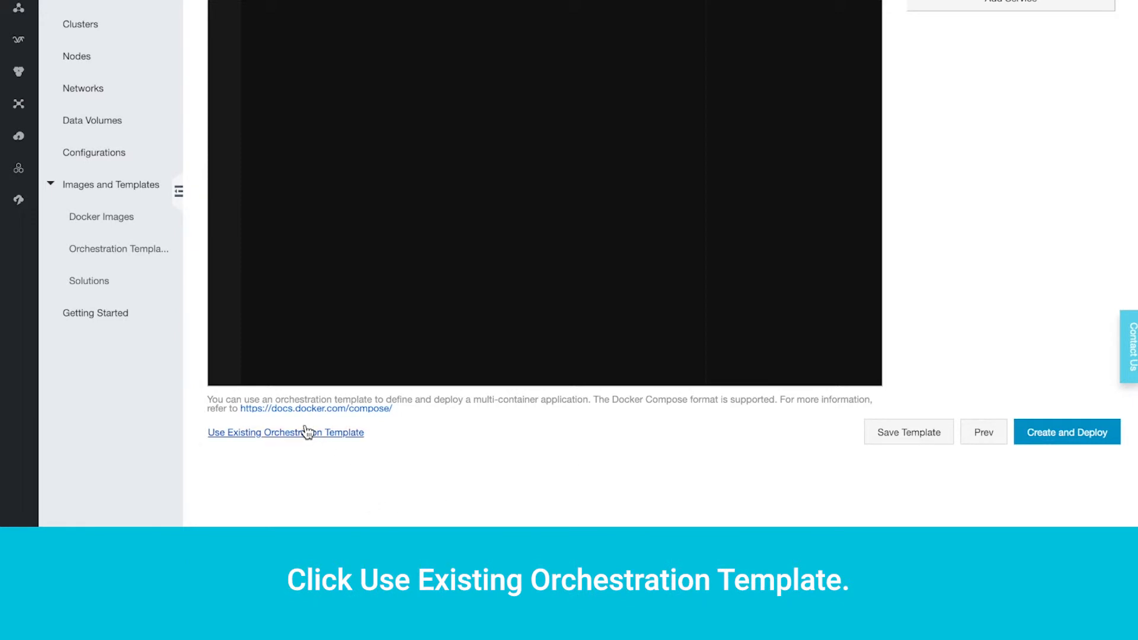
{"action": "left_click", "coordinate": [285, 432]}
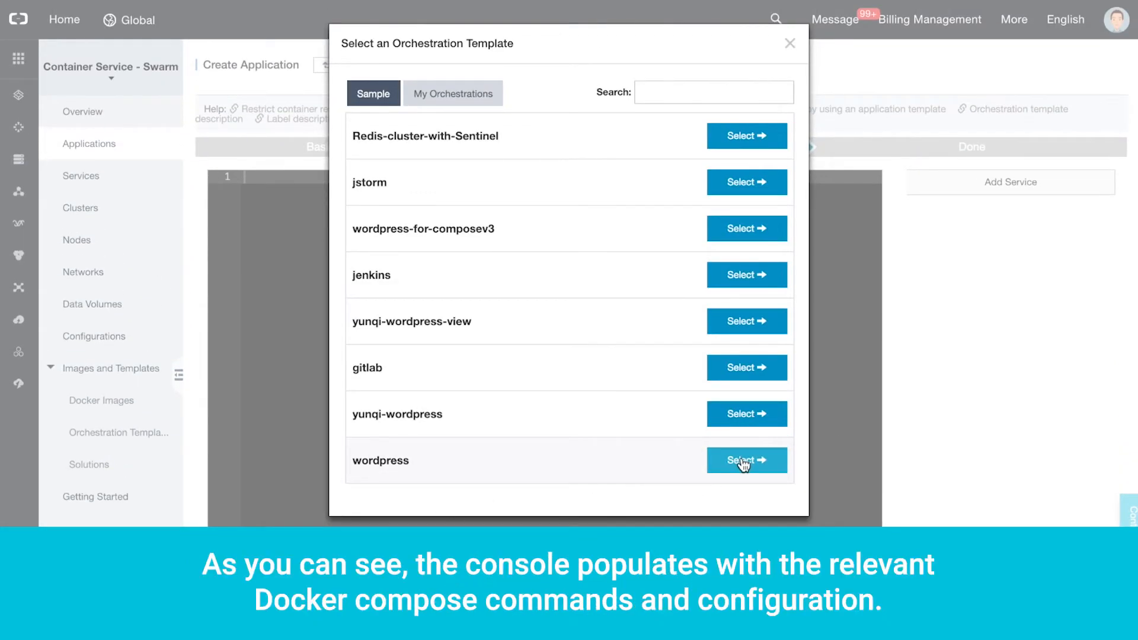
{"action": "left_click", "coordinate": [746, 460]}
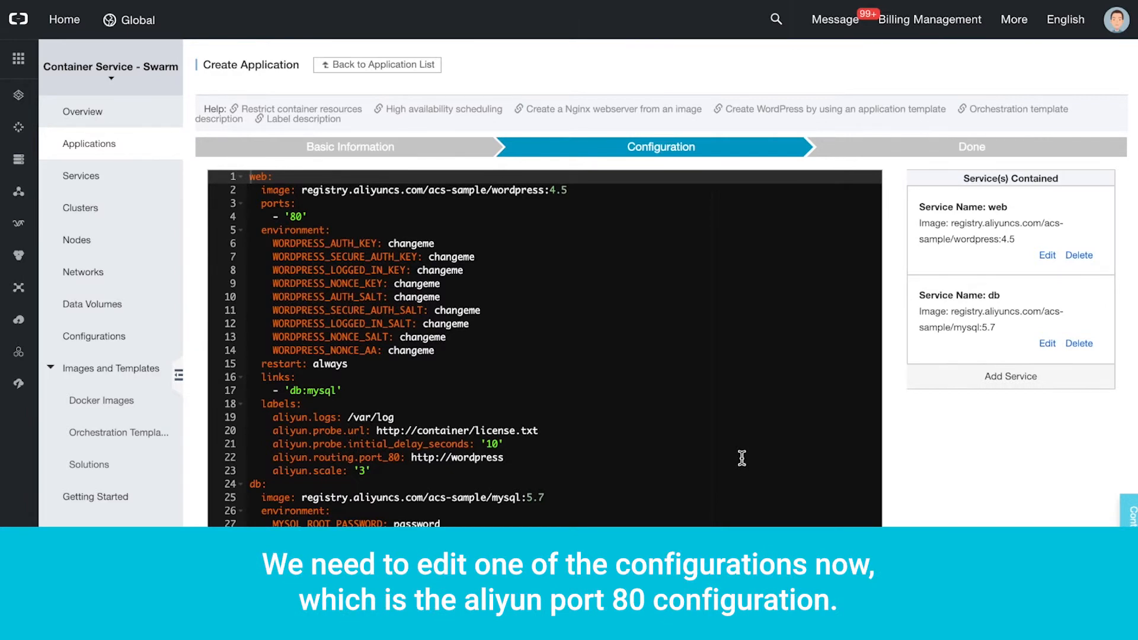
{"action": "mouse_move", "coordinate": [625, 452]}
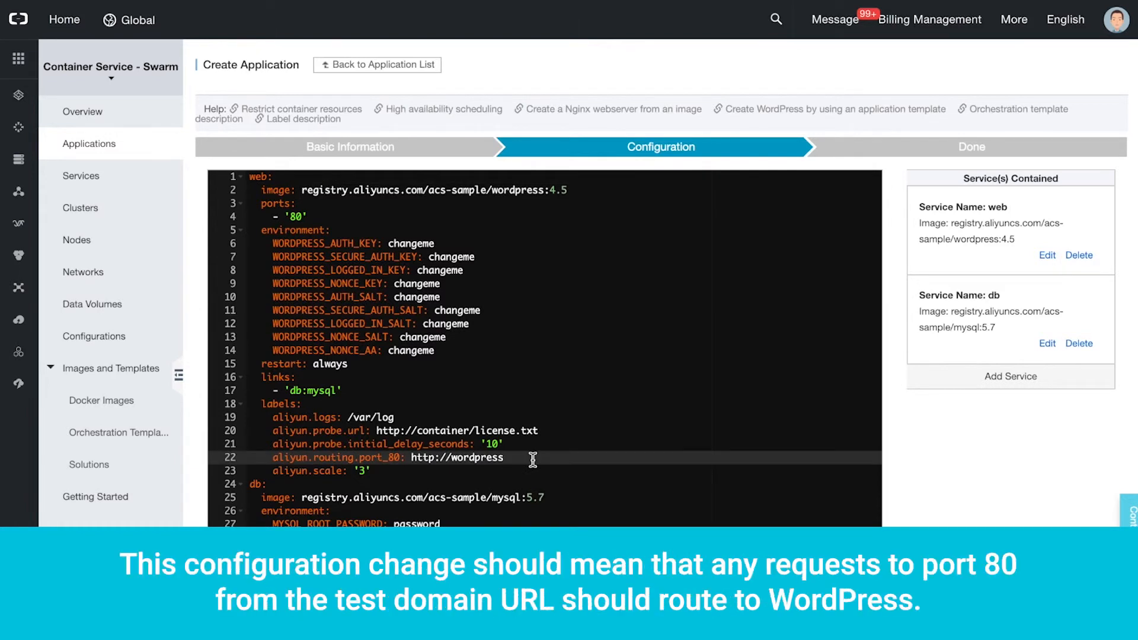
{"action": "type", "text": "/"}
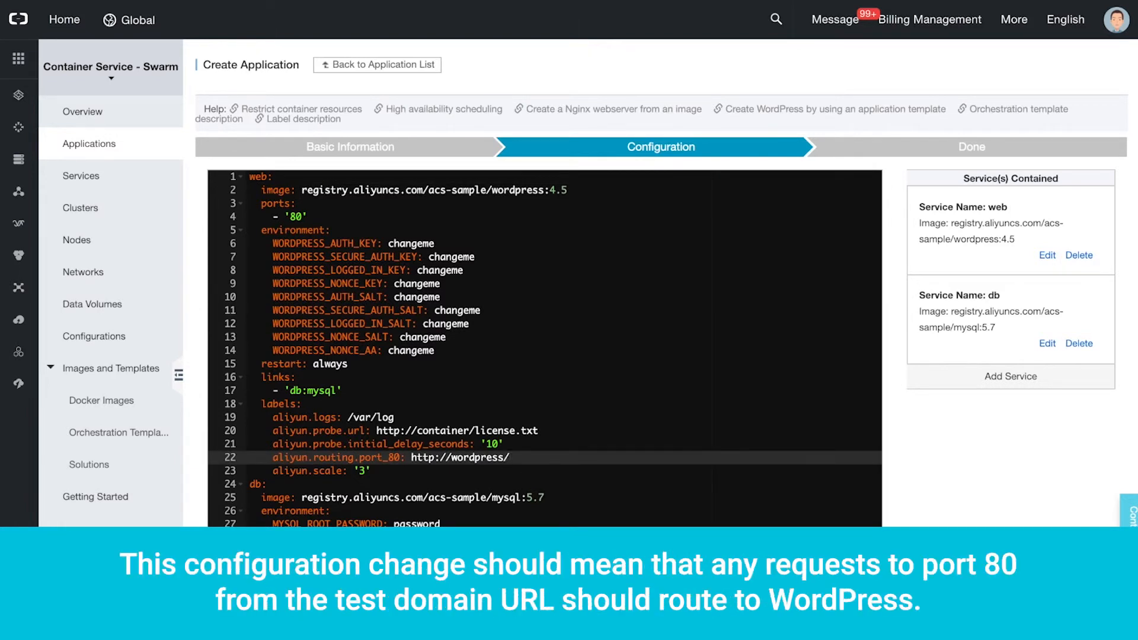
{"action": "type", "text": "$testDomain"}
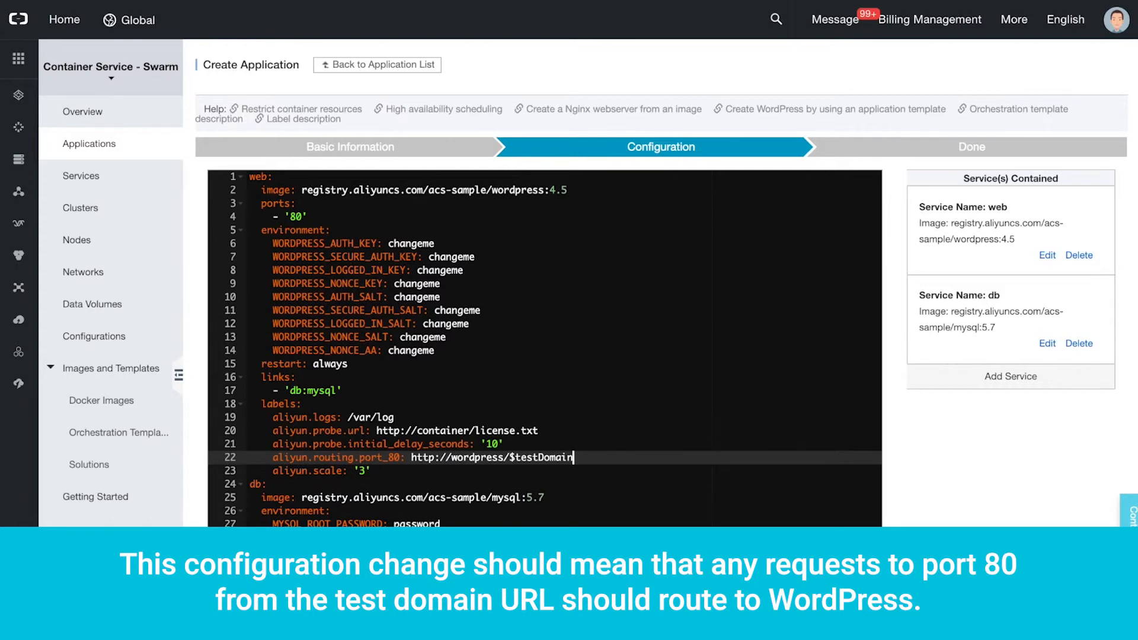
{"action": "scroll", "scroll_direction": "down", "scroll_amount": 3}
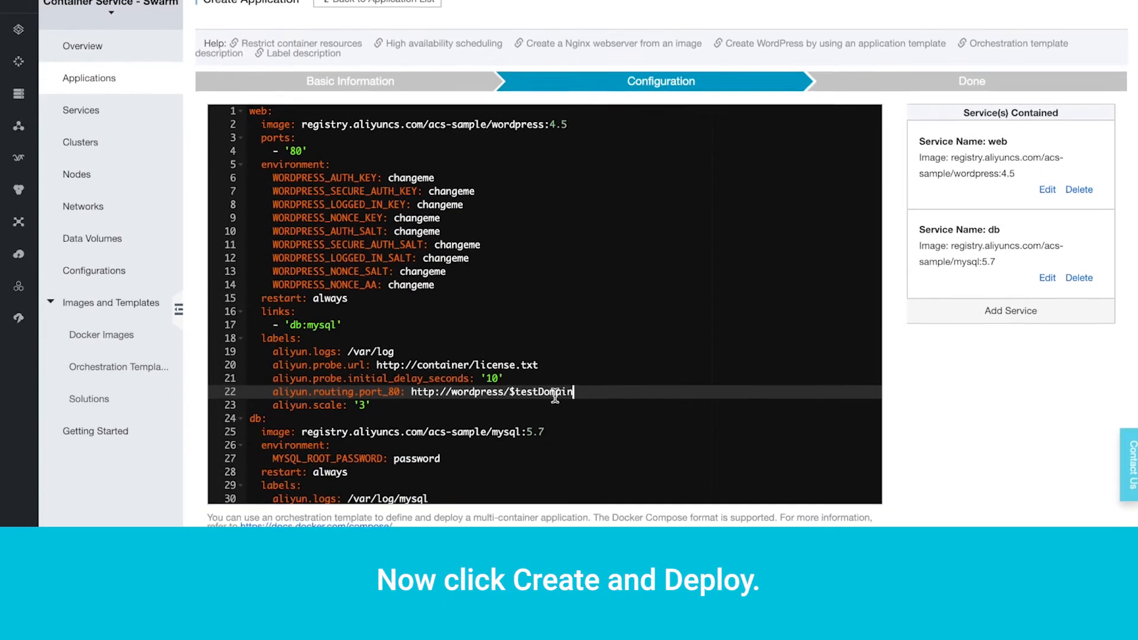
Deploy the wordpress template, accept the template parameters, and return to the application list
{"action": "left_click", "coordinate": [1066, 432]}
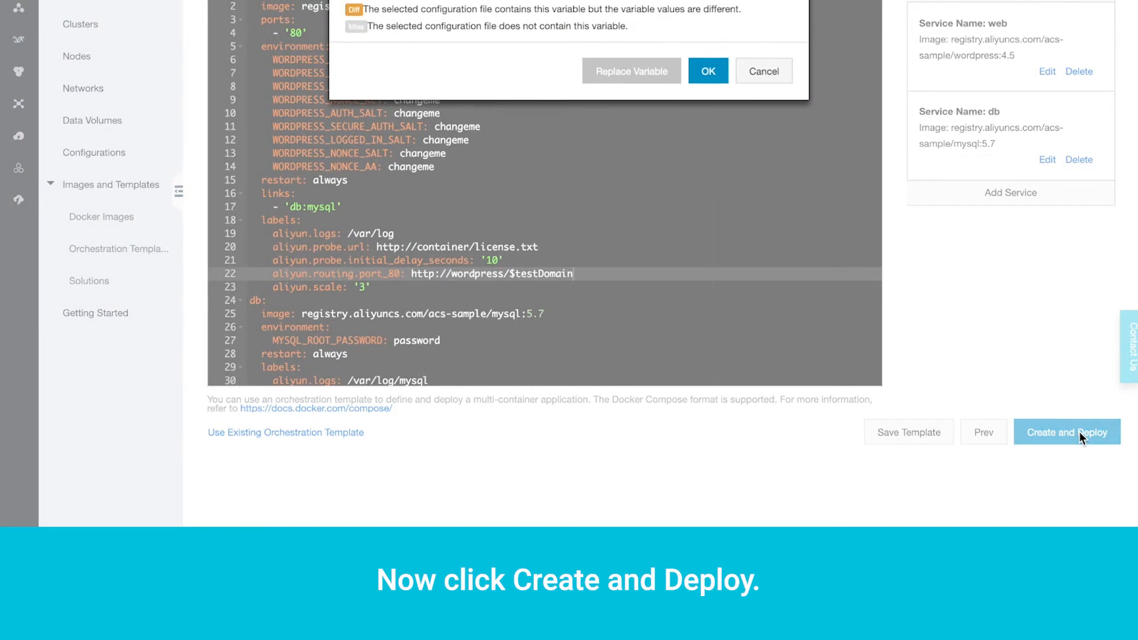
{"action": "left_click", "coordinate": [1066, 432]}
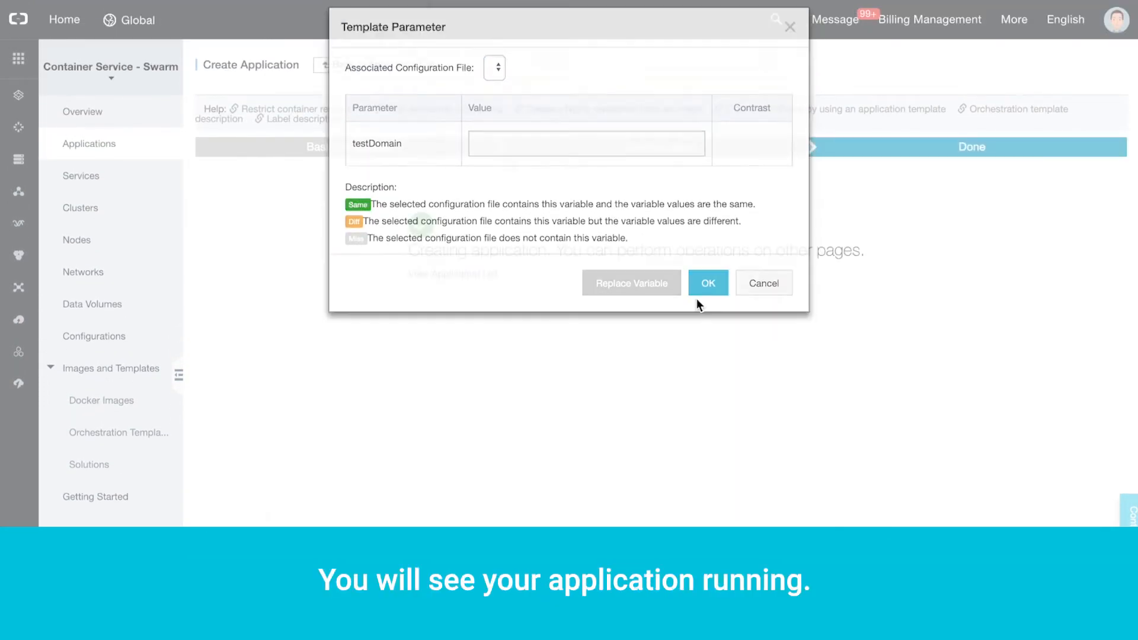
{"action": "left_click", "coordinate": [707, 282]}
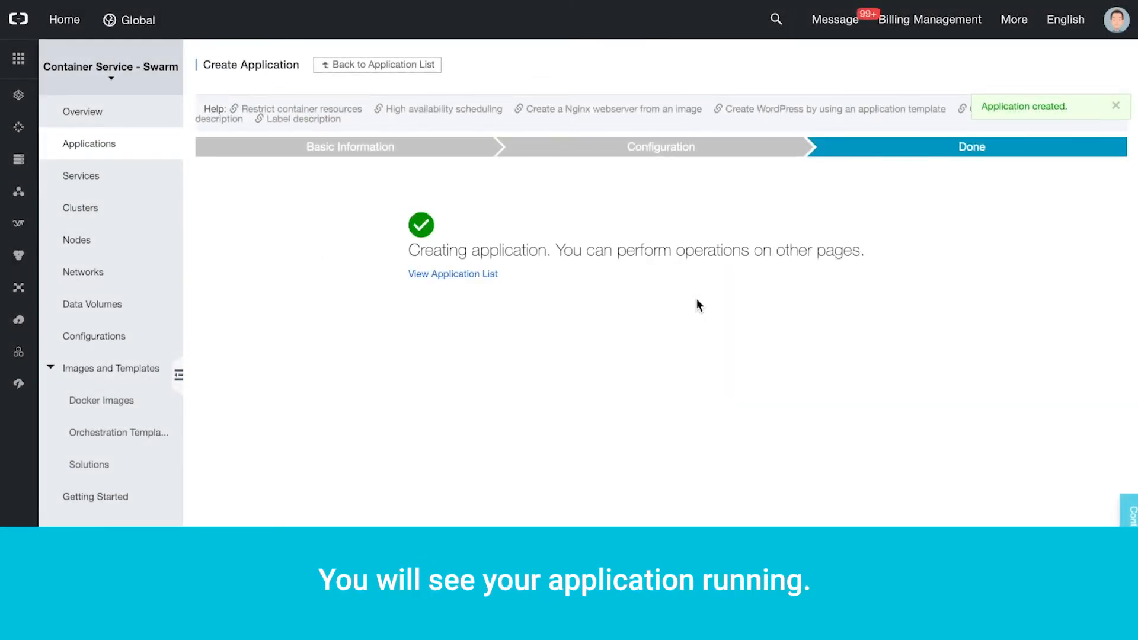
{"action": "left_click", "coordinate": [453, 274]}
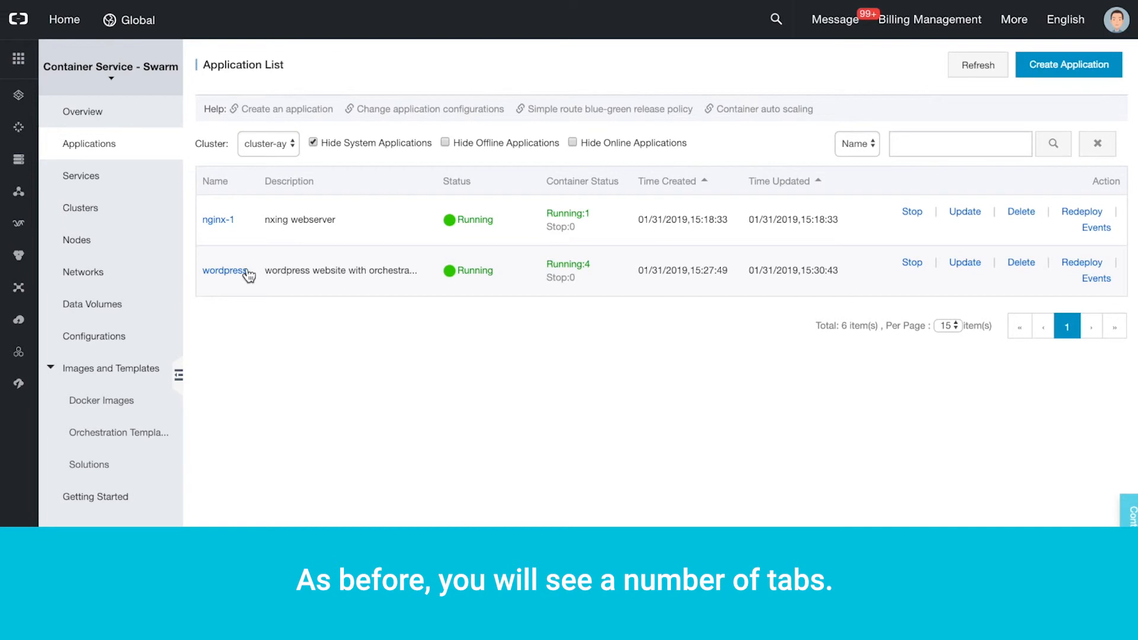
Review wordpress's containers, logs and events, then follow its route to the WordPress installer
{"action": "left_click", "coordinate": [225, 270]}
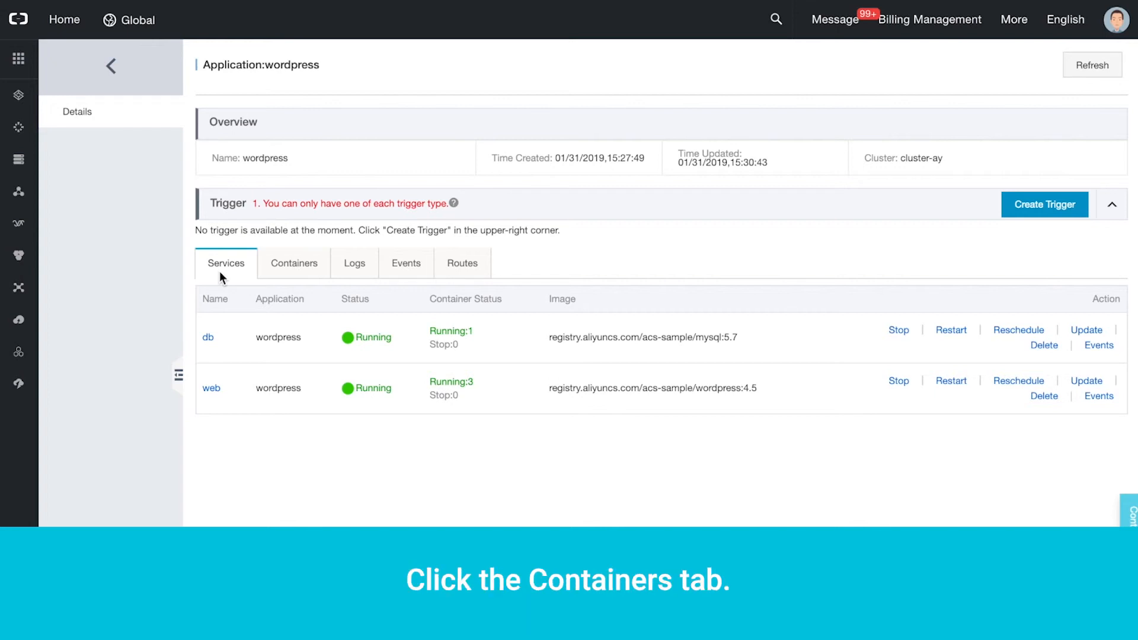
{"action": "left_click", "coordinate": [294, 263]}
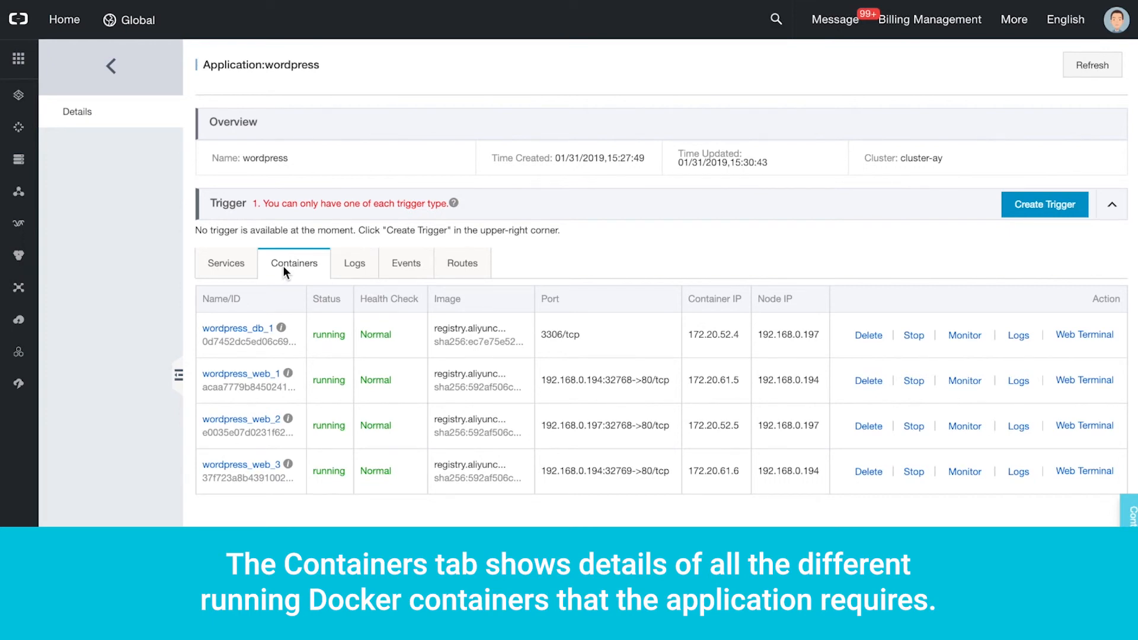
{"action": "left_click", "coordinate": [355, 263]}
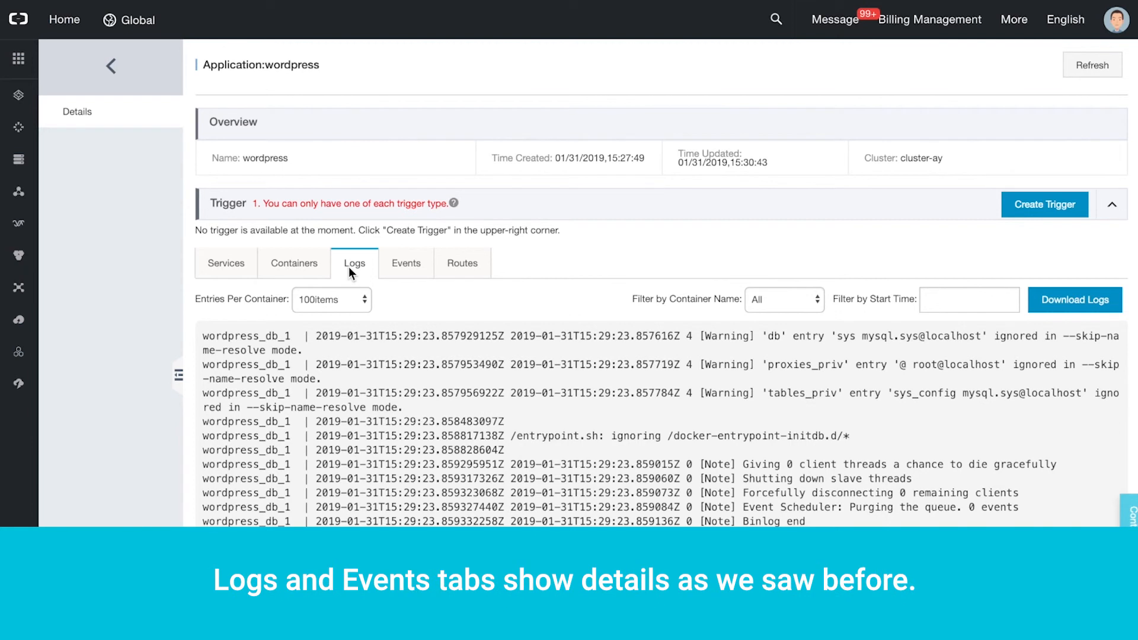
{"action": "left_click", "coordinate": [406, 262]}
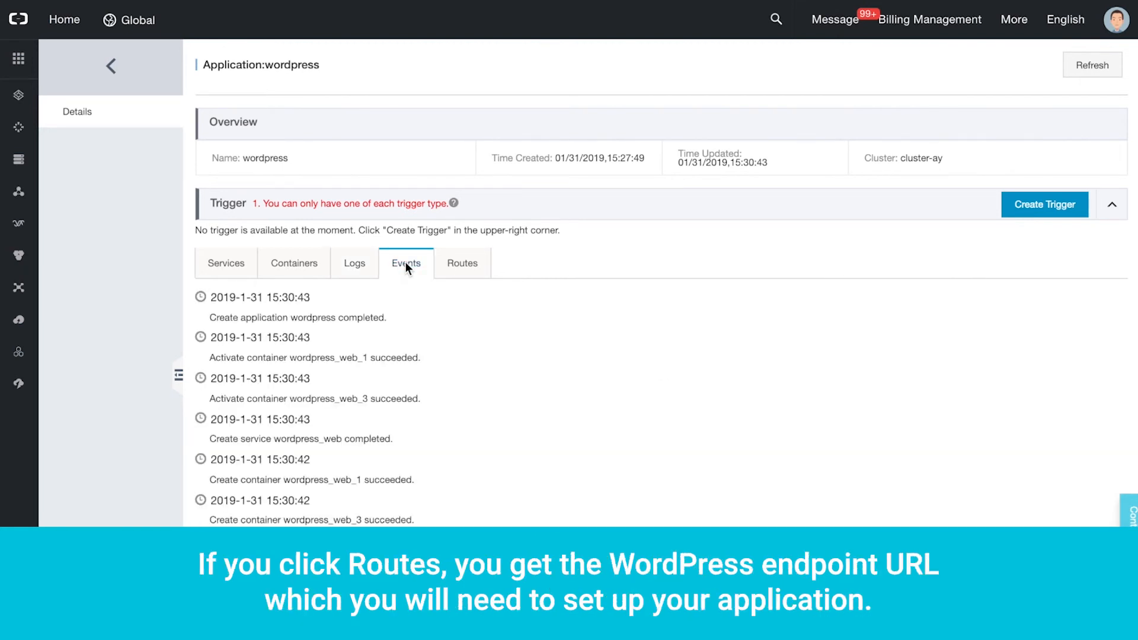
{"action": "left_click", "coordinate": [461, 262]}
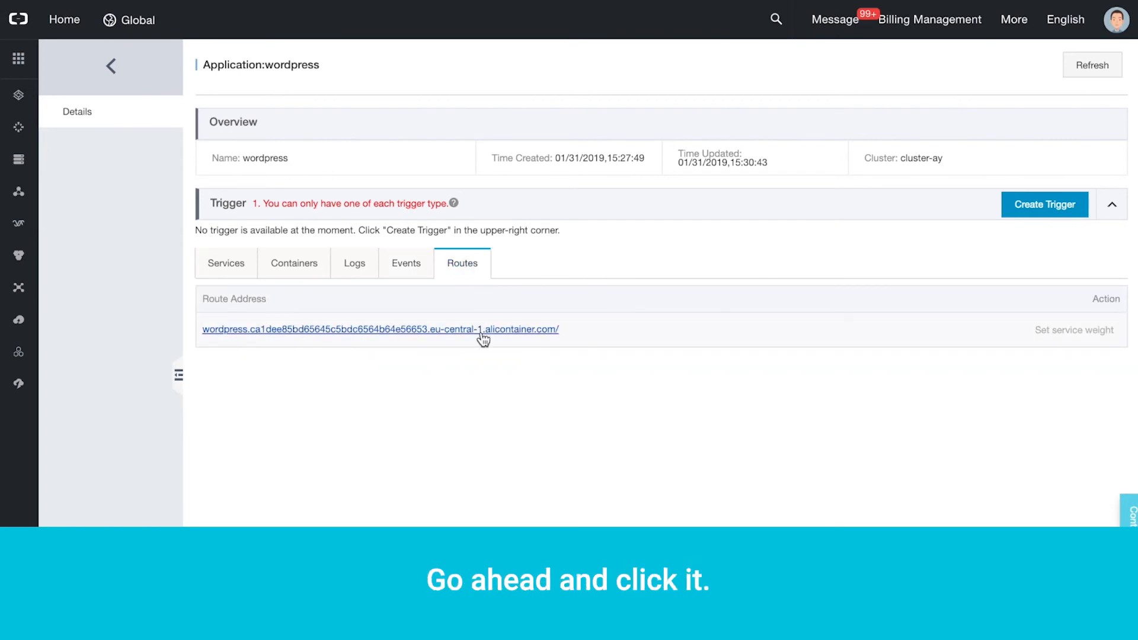
{"action": "left_click", "coordinate": [379, 329]}
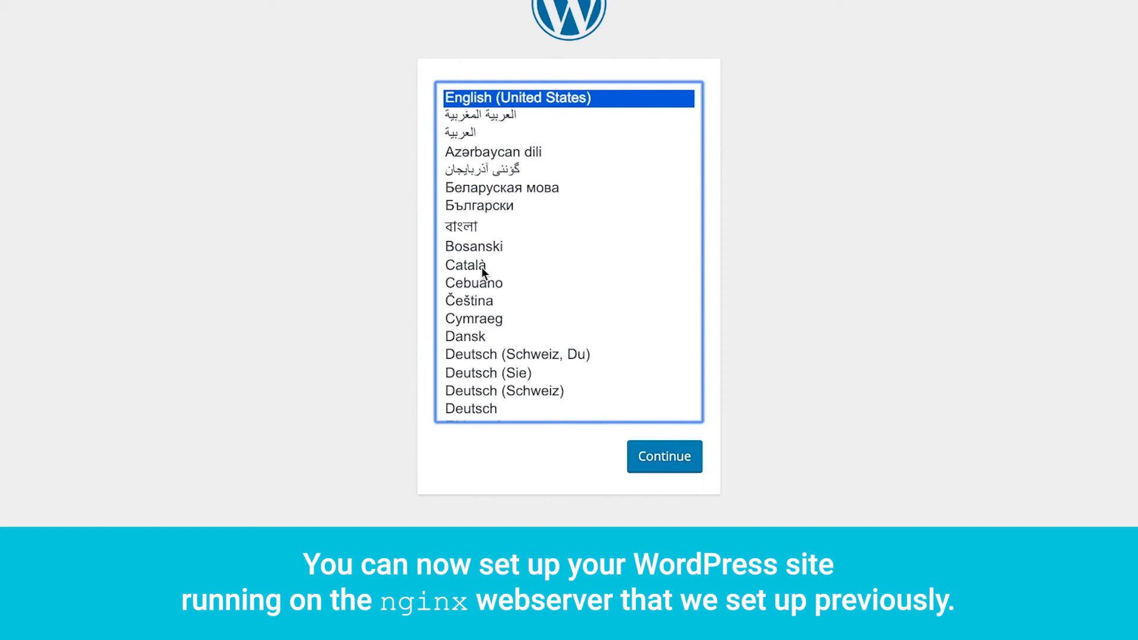